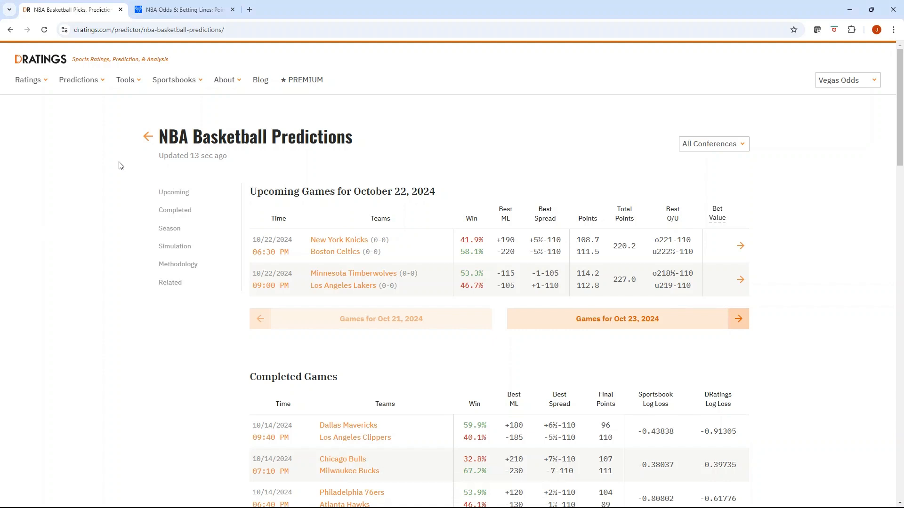
pyautogui.moveTo(137, 167)
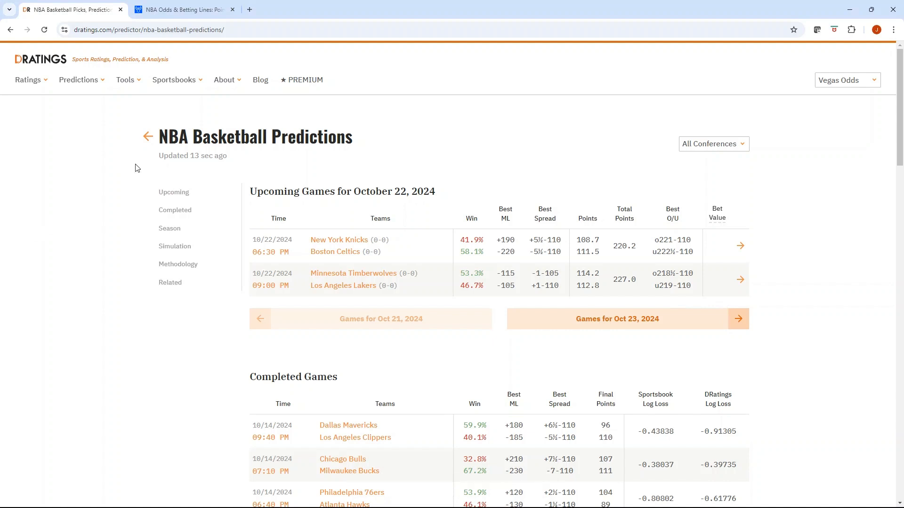
pyautogui.moveTo(109, 172)
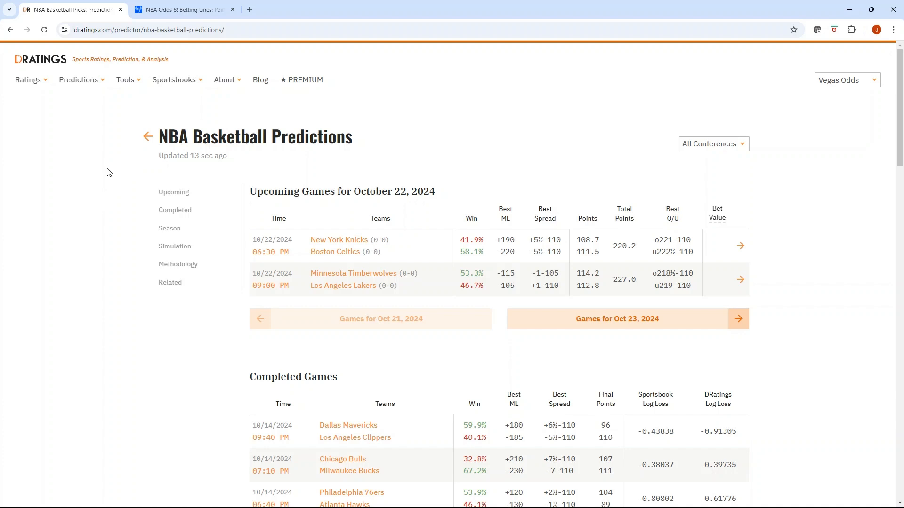
pyautogui.moveTo(105, 167)
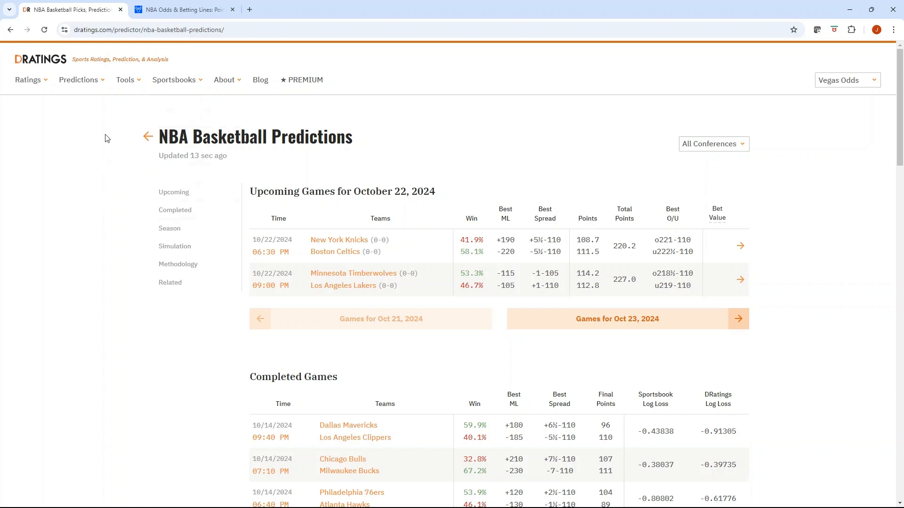
pyautogui.moveTo(541, 129)
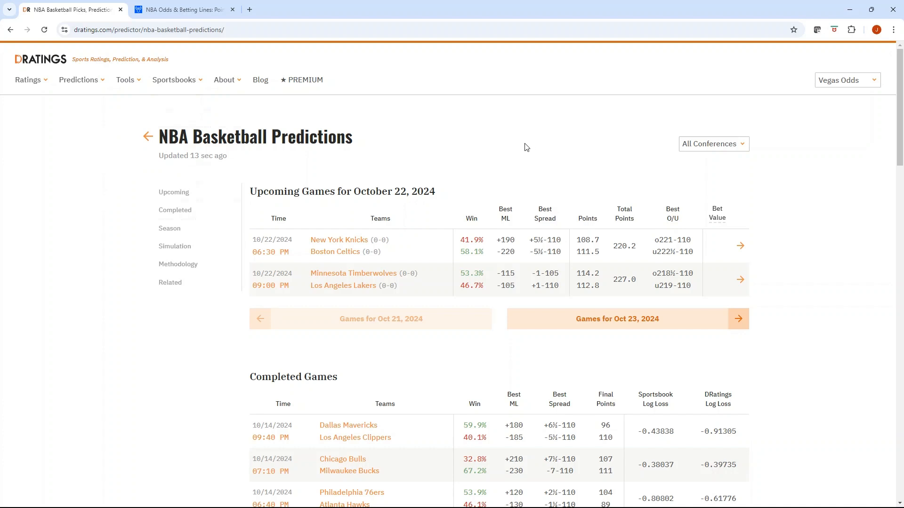
pyautogui.moveTo(434, 143)
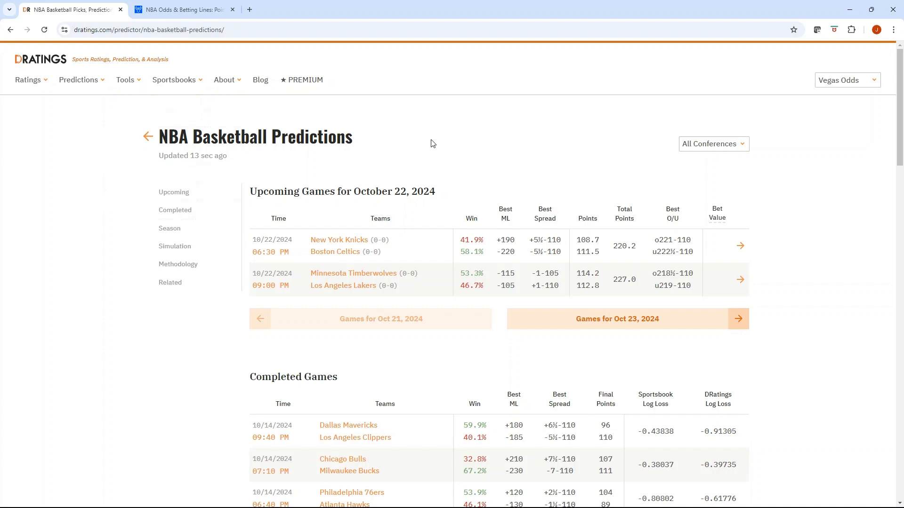
pyautogui.moveTo(424, 141)
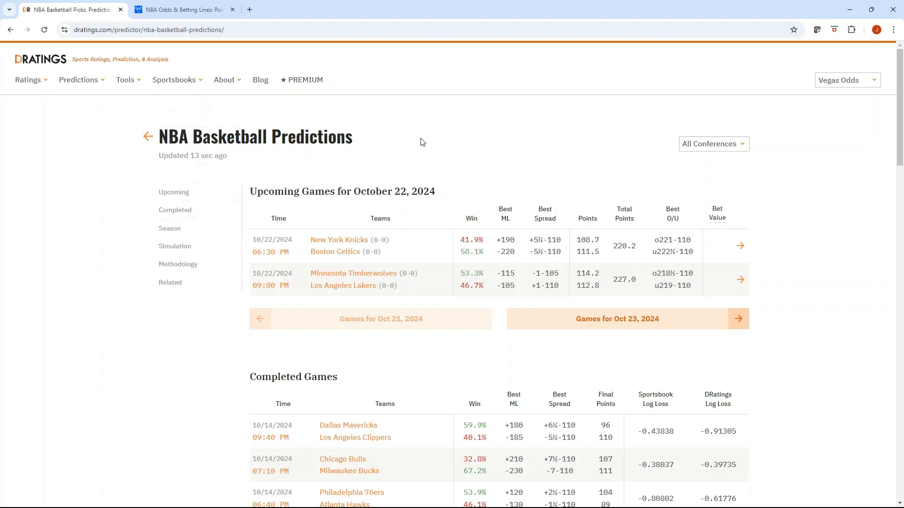
pyautogui.moveTo(419, 142)
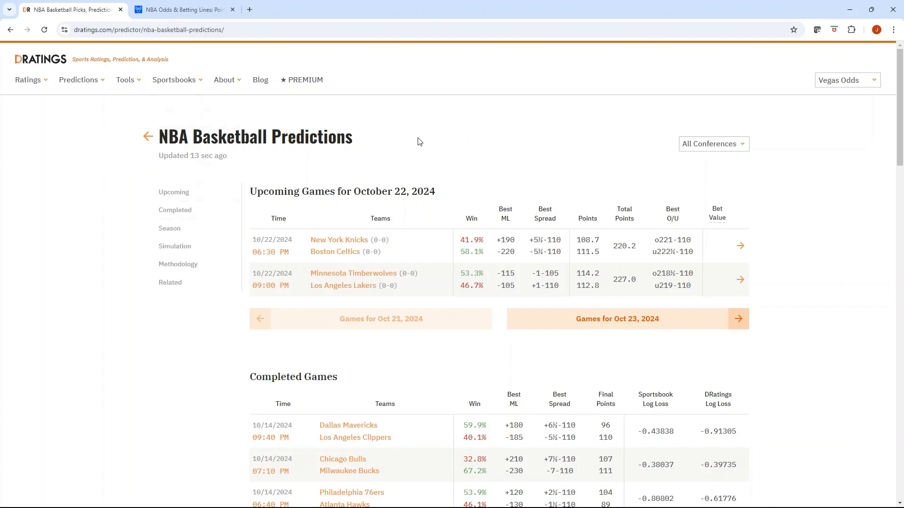
pyautogui.moveTo(419, 142)
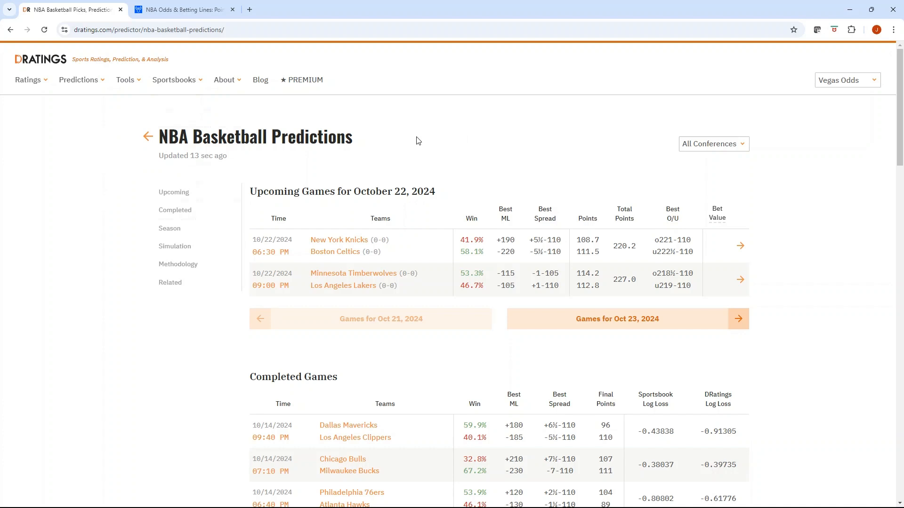
pyautogui.moveTo(418, 143)
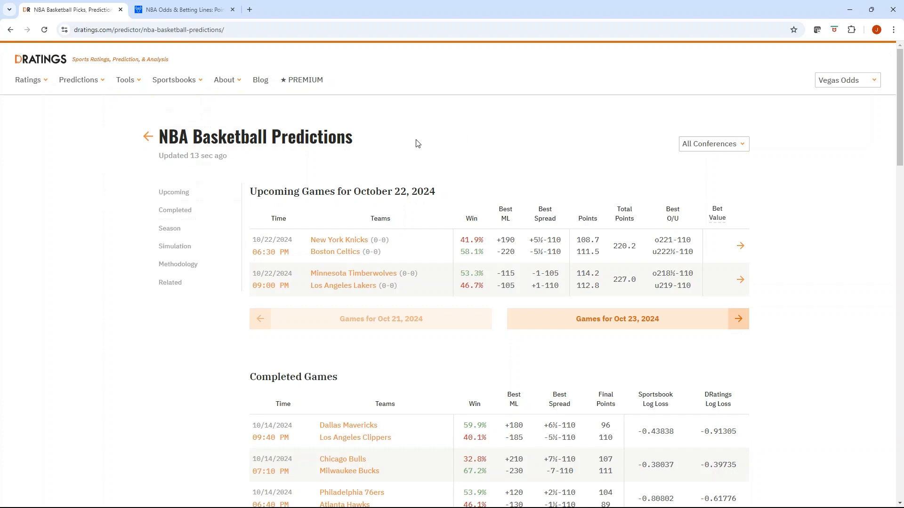
pyautogui.moveTo(414, 146)
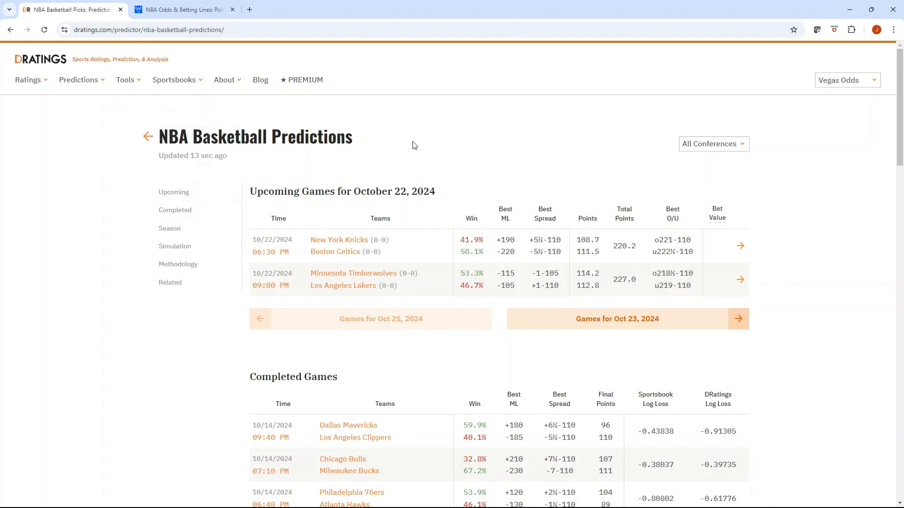
pyautogui.moveTo(226, 127)
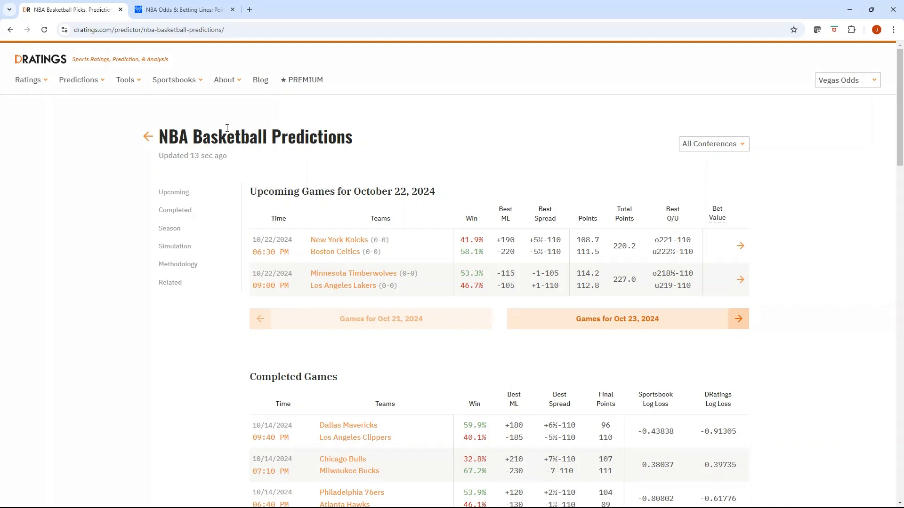
pyautogui.moveTo(76, 133)
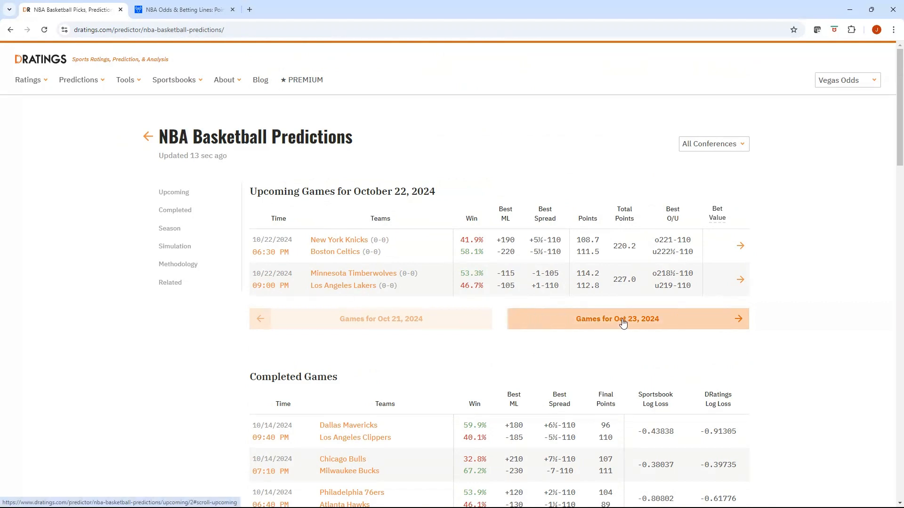
# - Load DRatings' October 23, 2024 NBA games and scroll to the Bet Value table
pyautogui.click(617, 319)
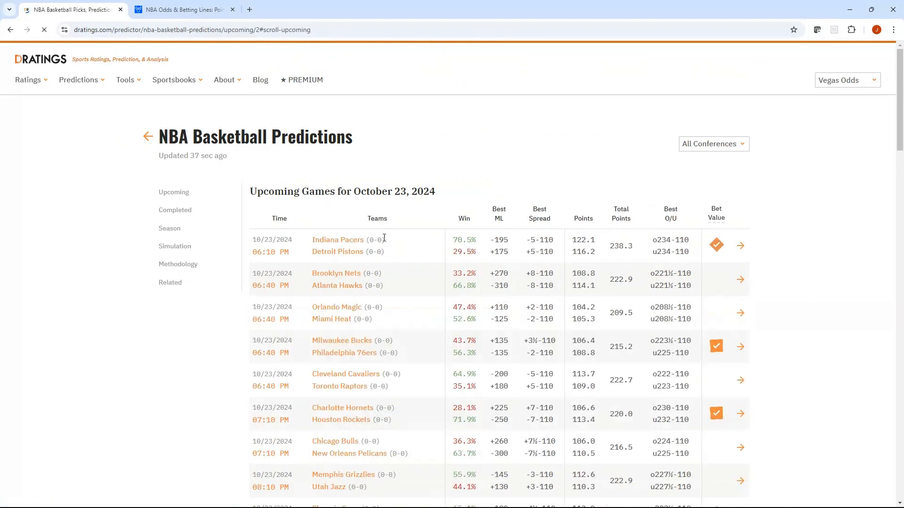
pyautogui.scroll(-3)
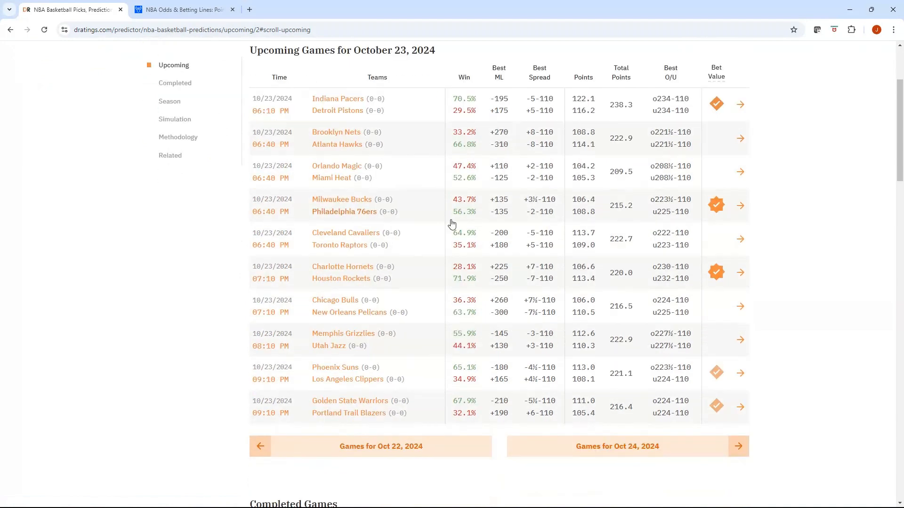
pyautogui.moveTo(423, 297)
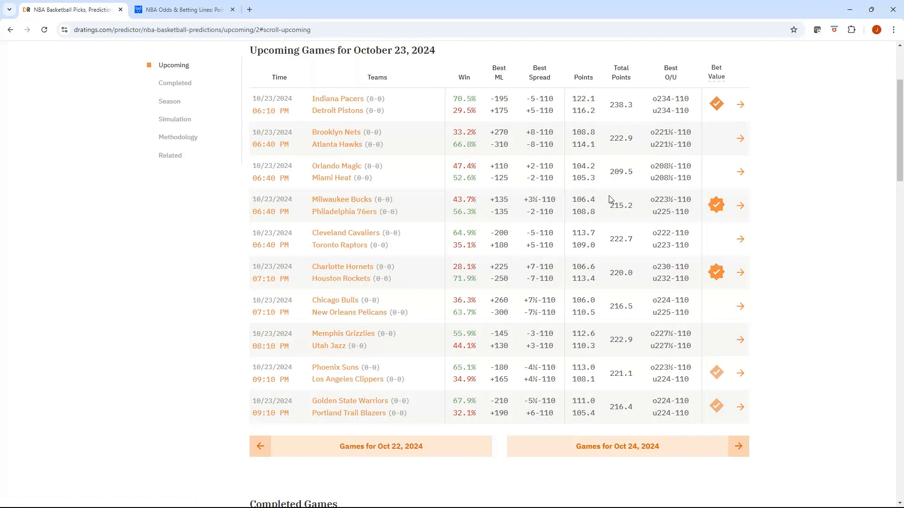
pyautogui.moveTo(650, 133)
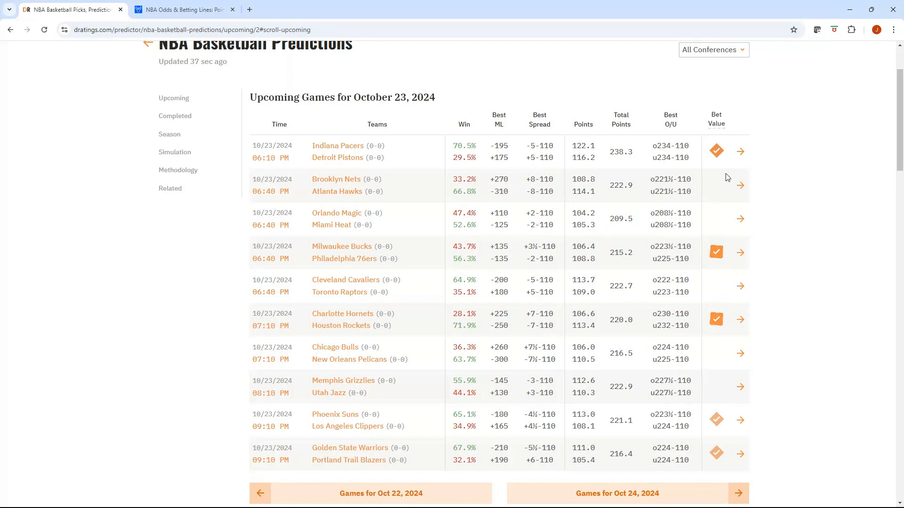
# - Open and scroll through the Milwaukee at Philadelphia game breakdown
pyautogui.click(741, 253)
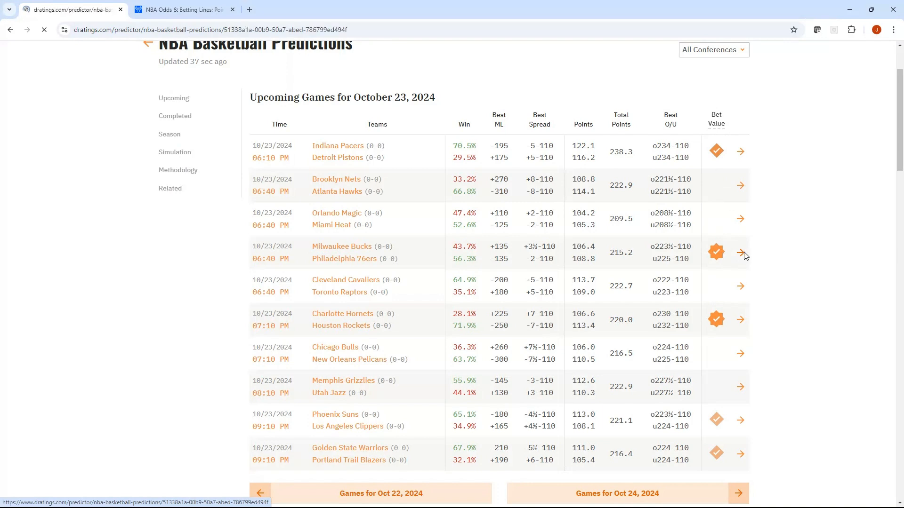
pyautogui.click(741, 257)
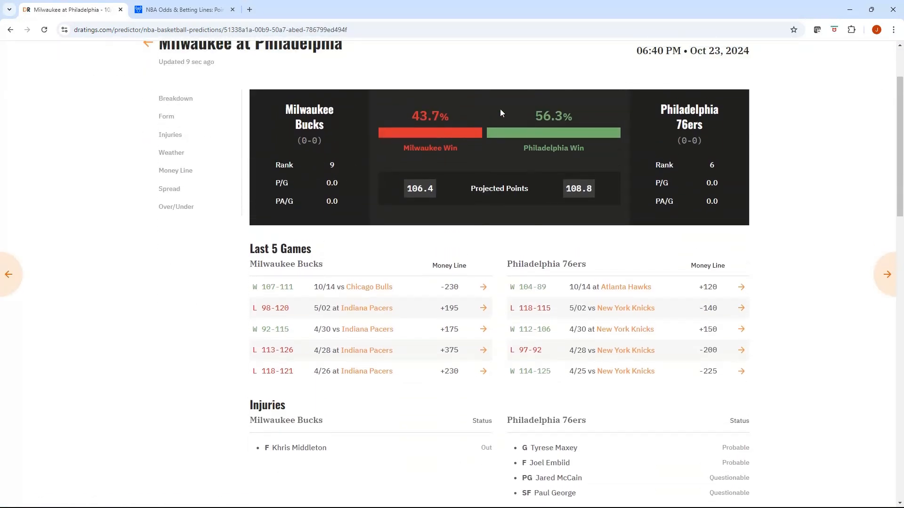
pyautogui.scroll(-3)
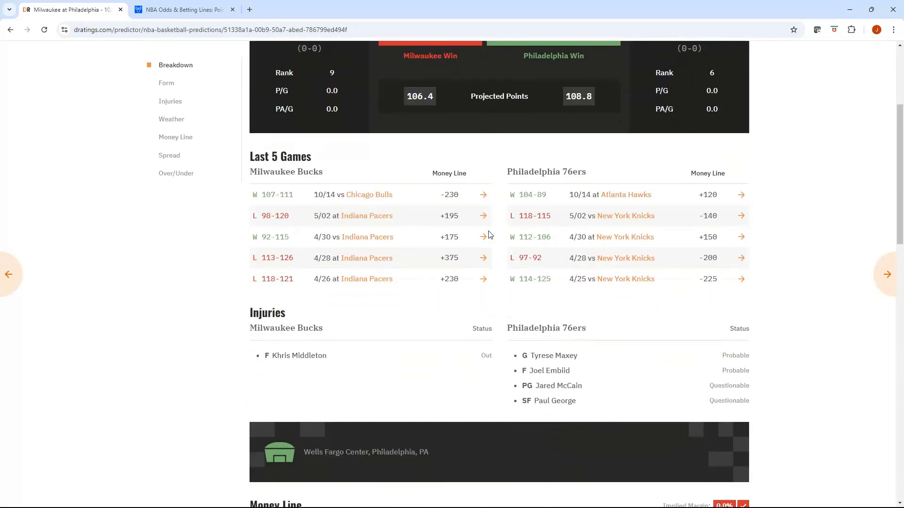
pyautogui.scroll(-3)
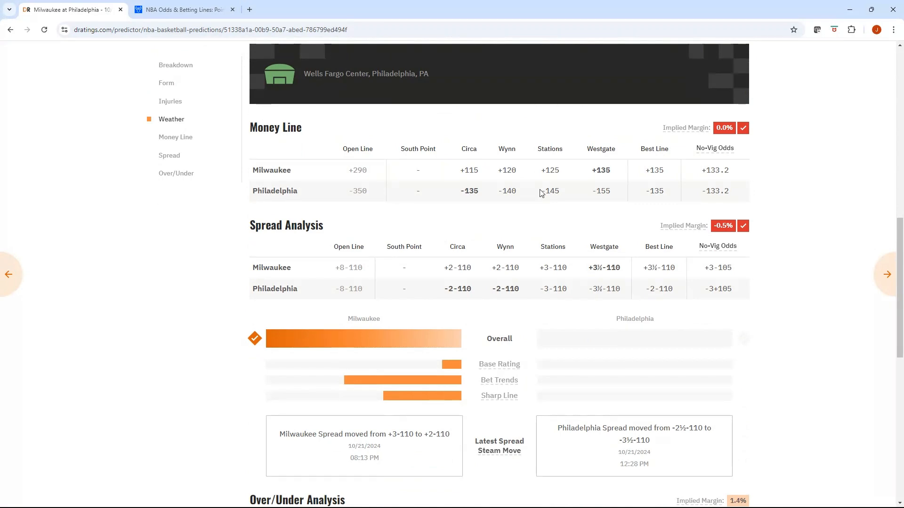
pyautogui.scroll(-3)
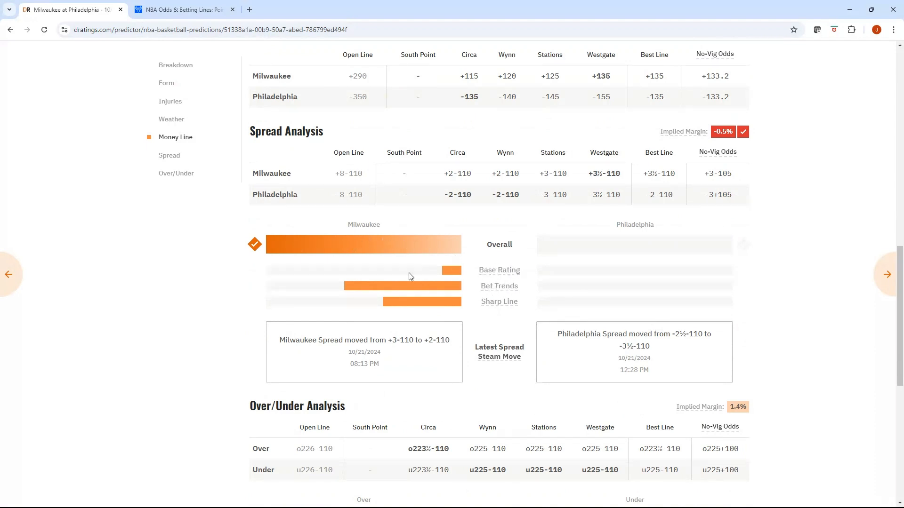
pyautogui.scroll(-3)
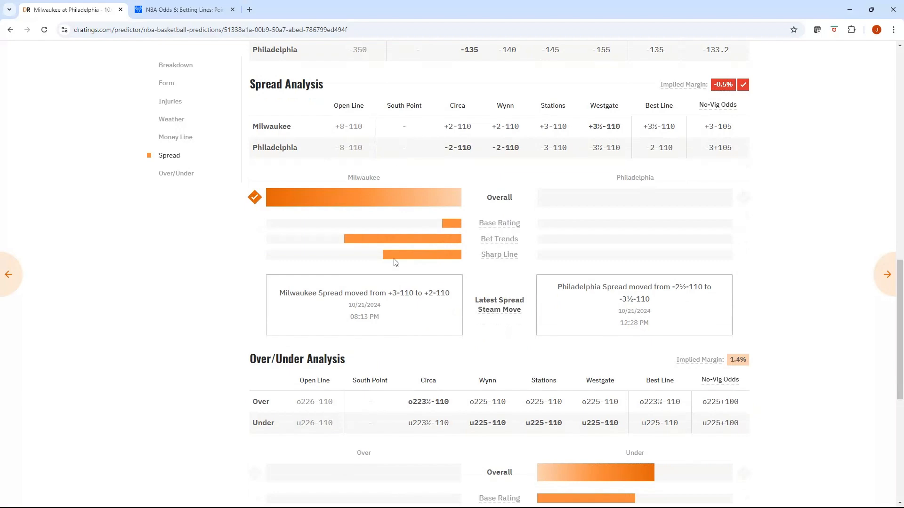
pyautogui.scroll(-3)
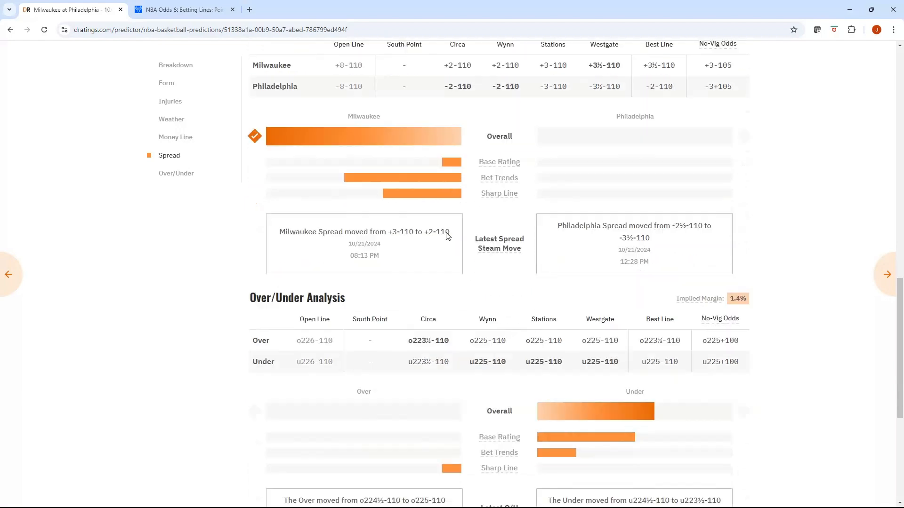
pyautogui.scroll(-3)
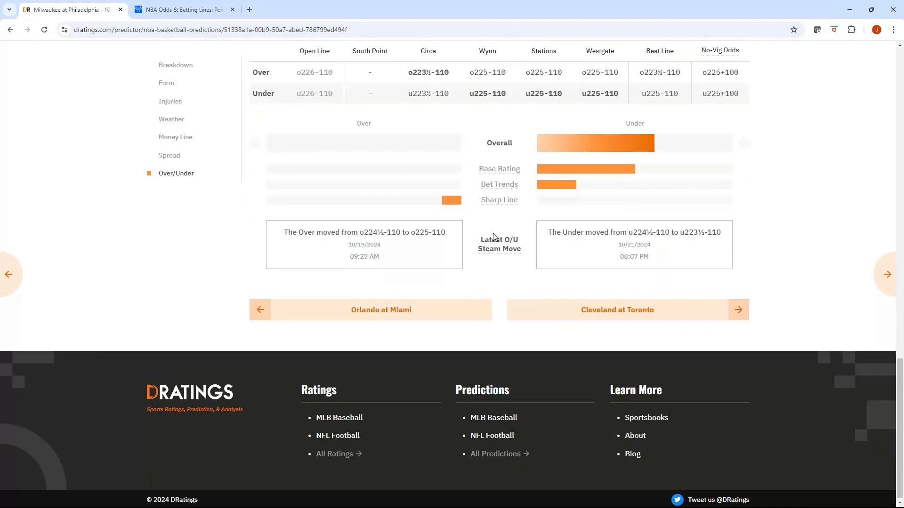
# - Return to the NBA predictions list showing the October 23, 2024 games
pyautogui.click(166, 82)
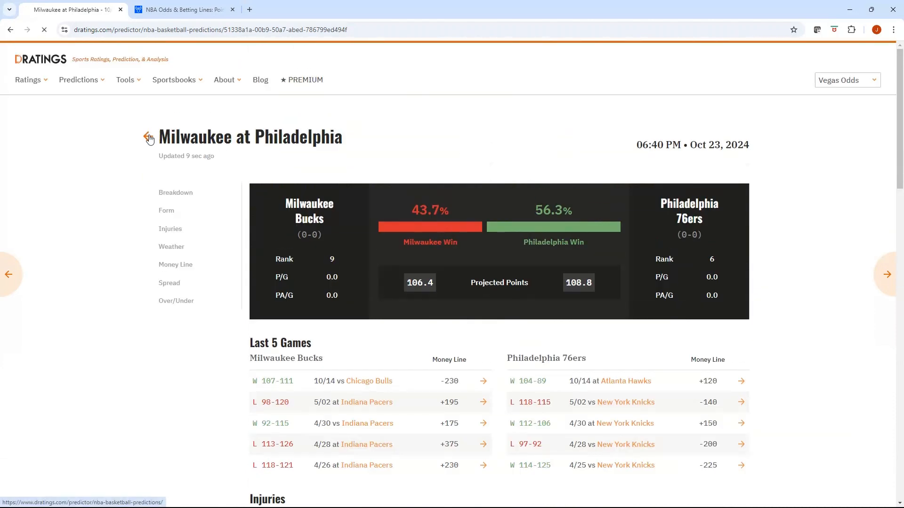
pyautogui.click(148, 136)
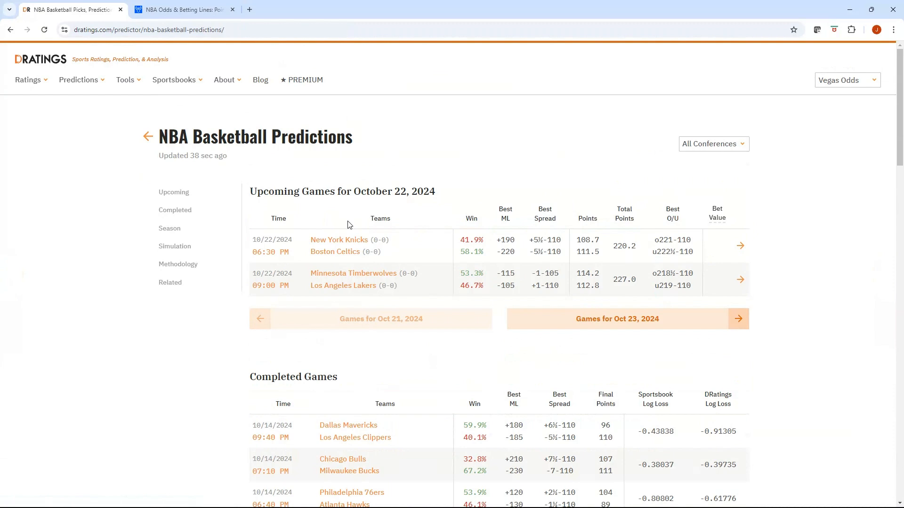
pyautogui.click(617, 319)
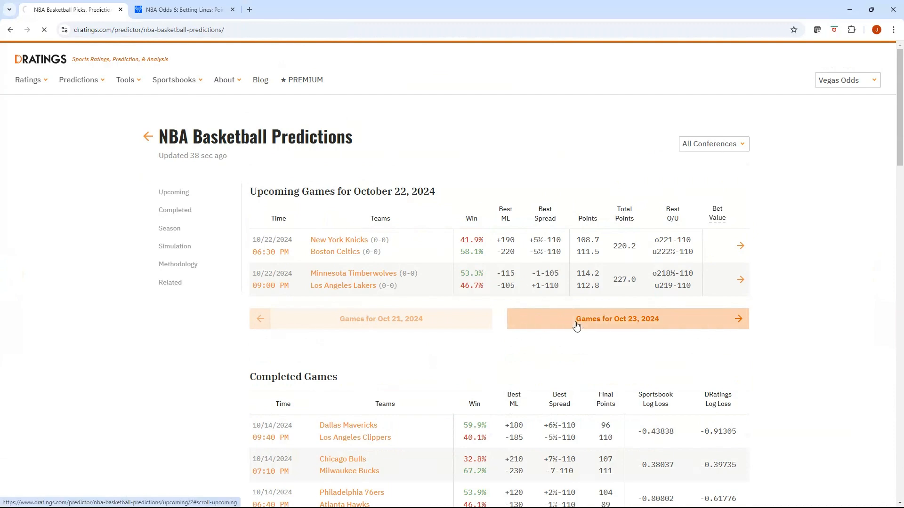
pyautogui.click(617, 319)
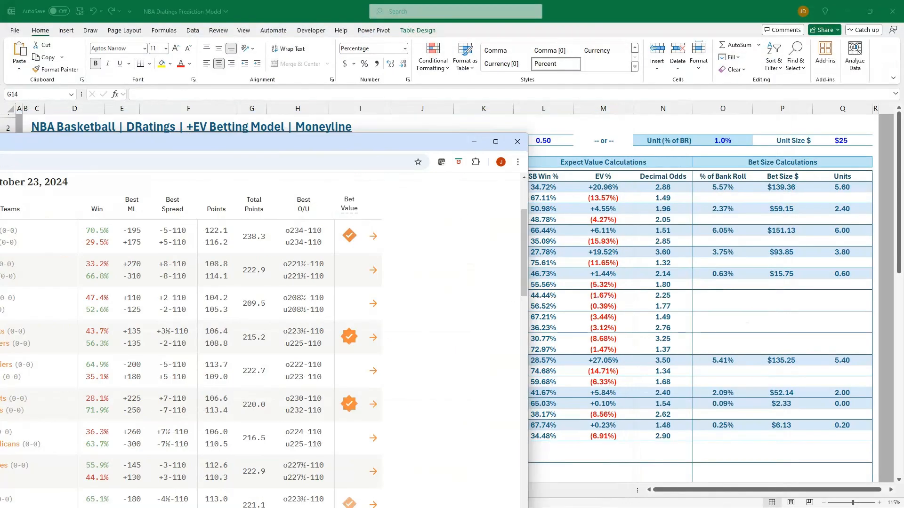
# - Delete the old sportsbook odds and clear the previous Drop-In game data
pyautogui.click(516, 142)
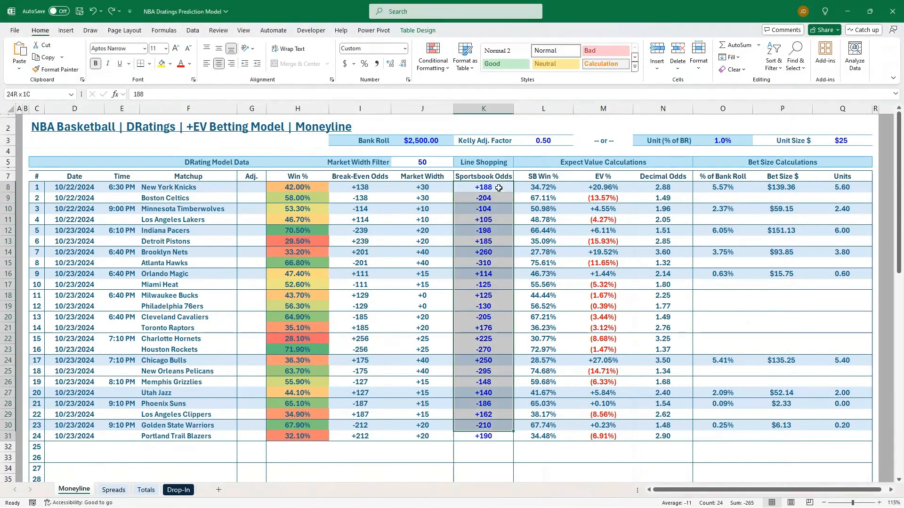
pyautogui.click(113, 489)
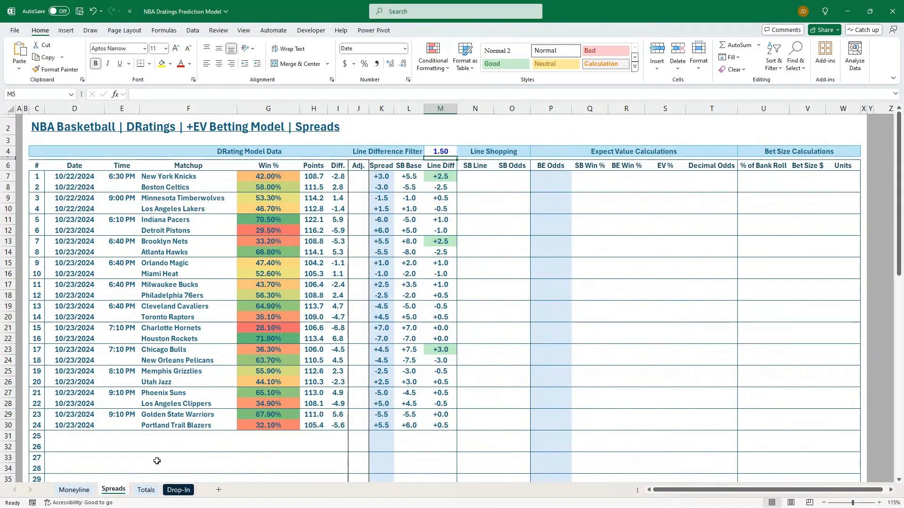
pyautogui.click(146, 489)
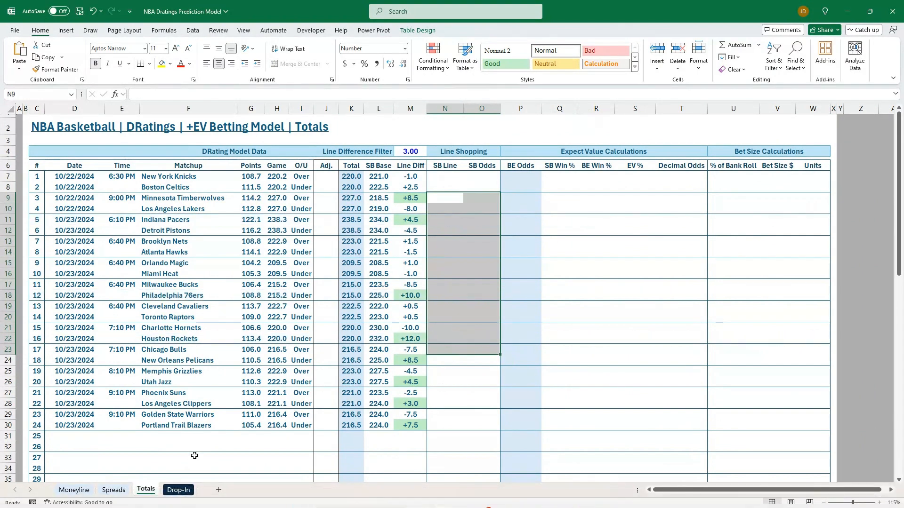
pyautogui.click(177, 490)
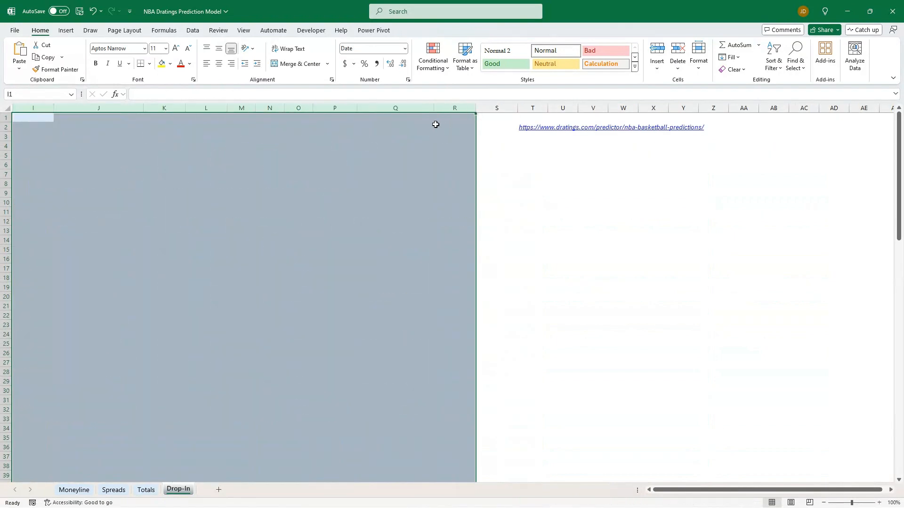
# - Confirm the Spreads and Totals sheets are empty, ending on Drop-In
pyautogui.click(113, 490)
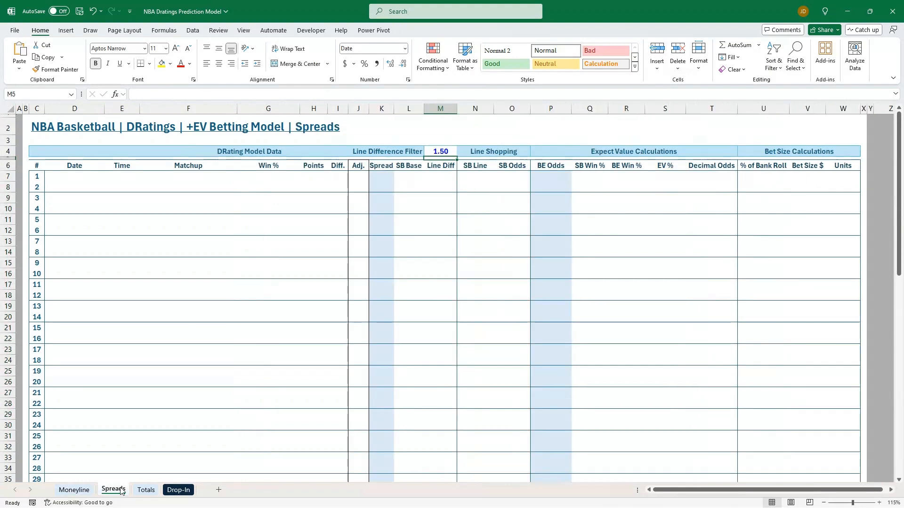
pyautogui.click(145, 491)
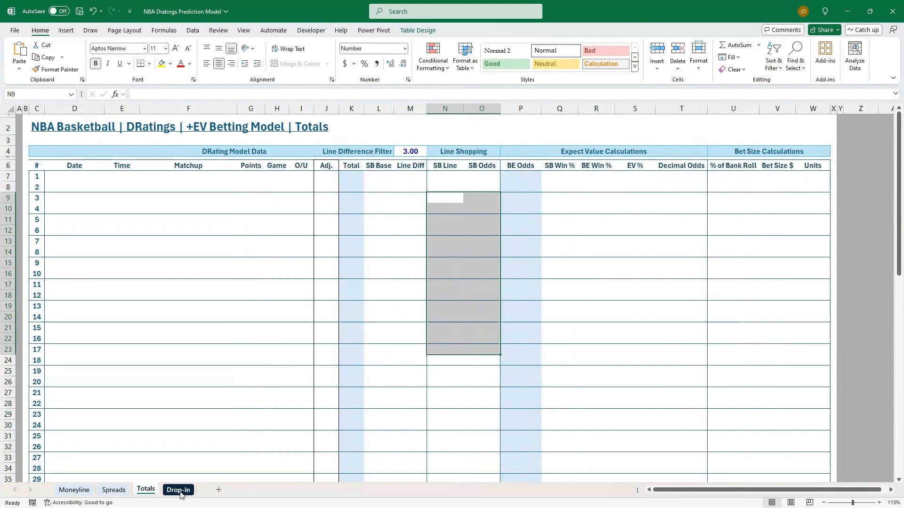
pyautogui.click(178, 490)
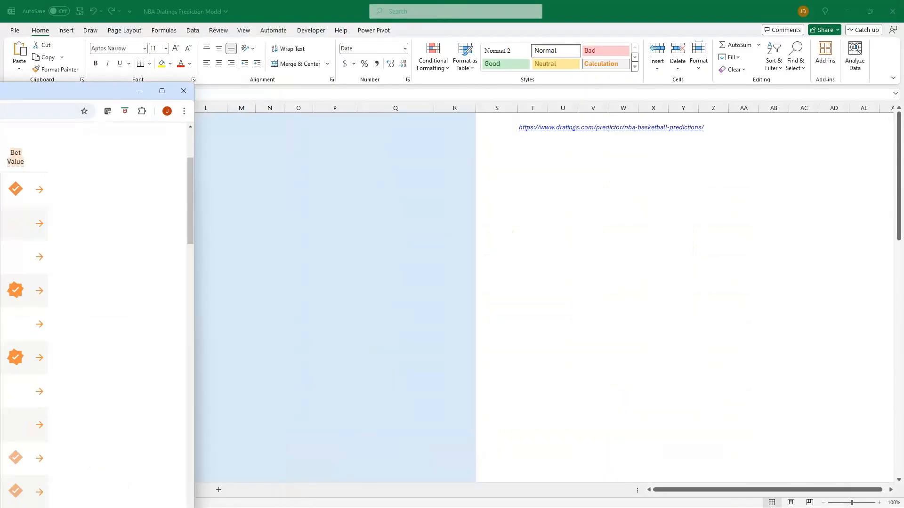
# - Paste the DRatings October 23 games table into Drop-In cell I1
pyautogui.click(177, 490)
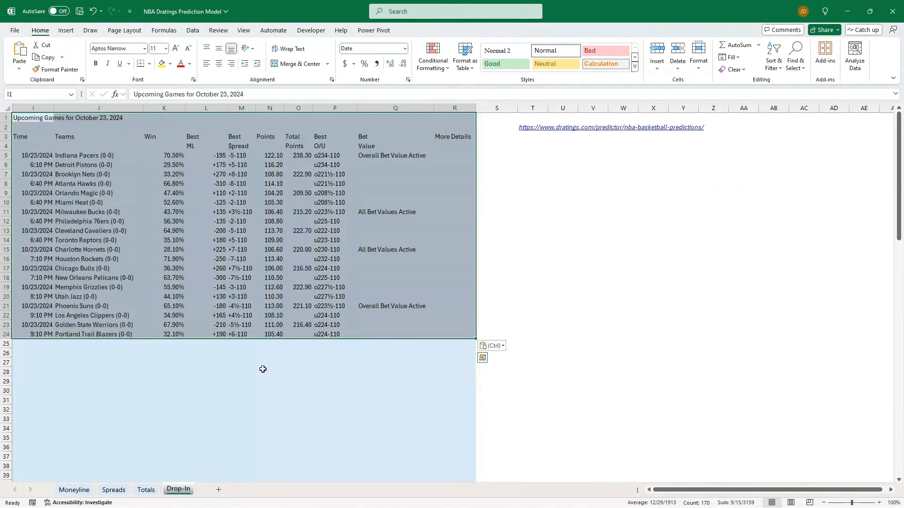
# - Review the Moneyline, Spreads and Totals sheets and their lookup formulas for October 23
pyautogui.click(73, 490)
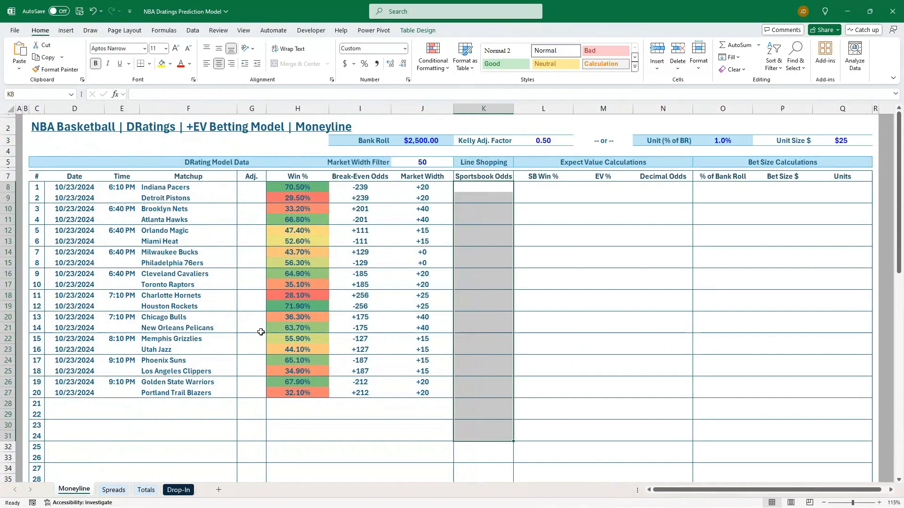
pyautogui.click(297, 241)
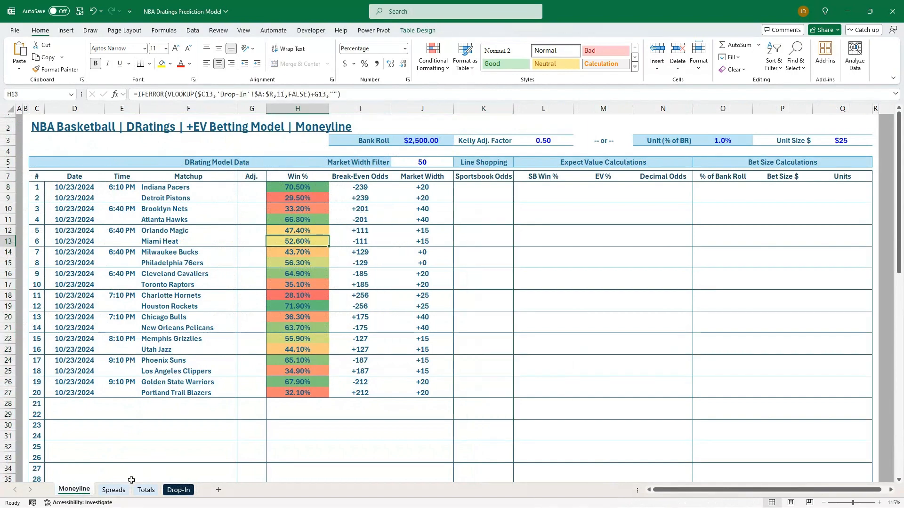
pyautogui.click(113, 489)
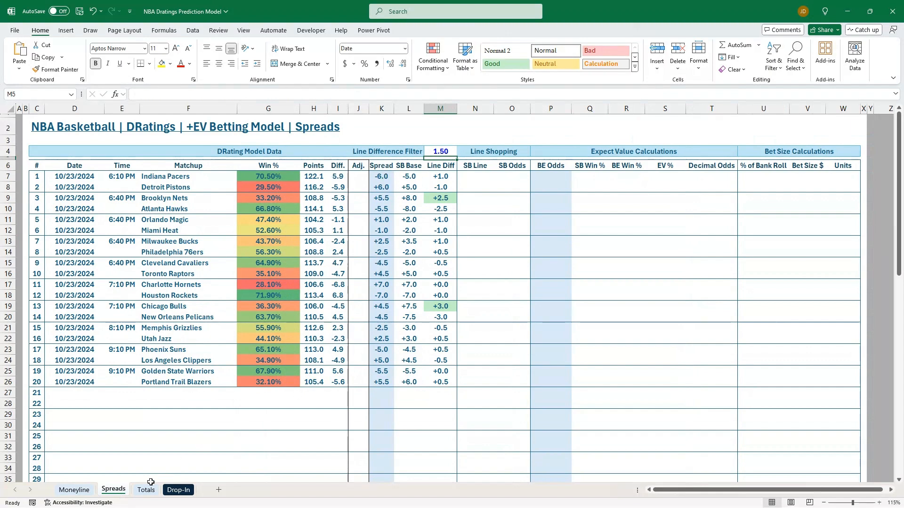
pyautogui.click(146, 490)
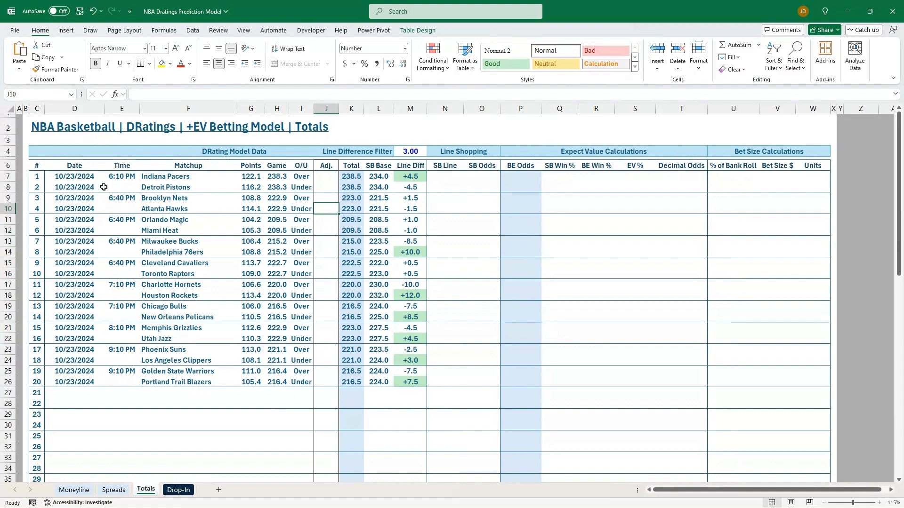
pyautogui.click(121, 176)
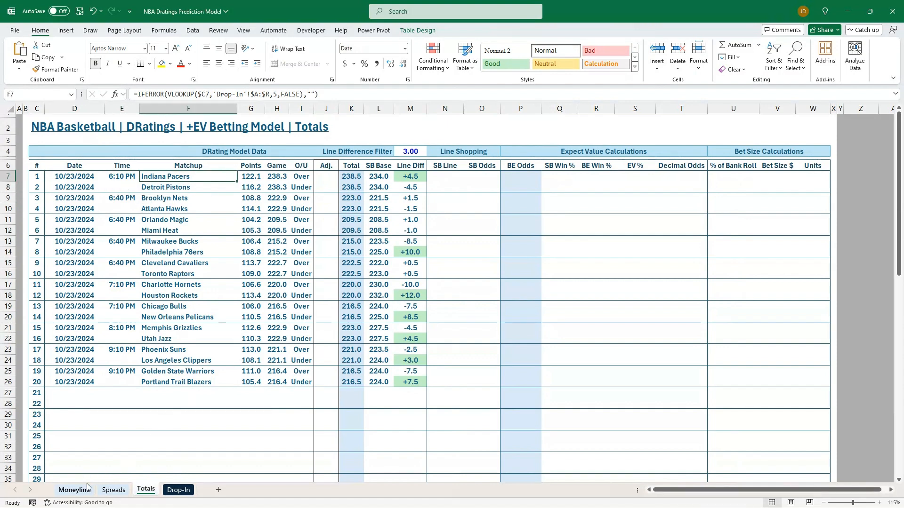
pyautogui.click(74, 490)
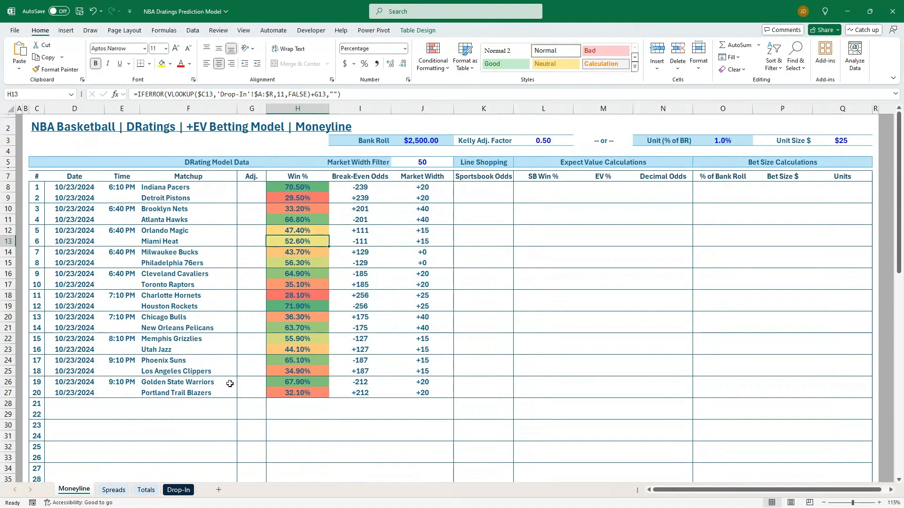
pyautogui.moveTo(364, 318)
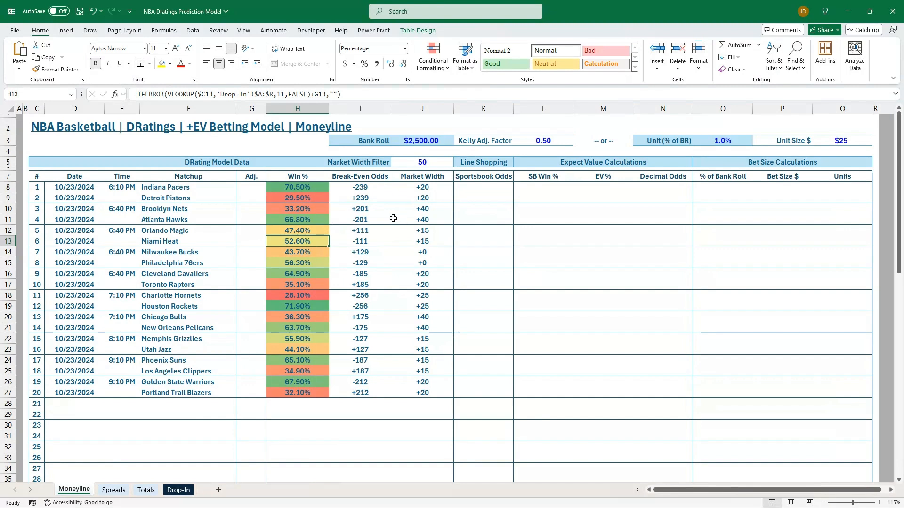
pyautogui.moveTo(396, 219)
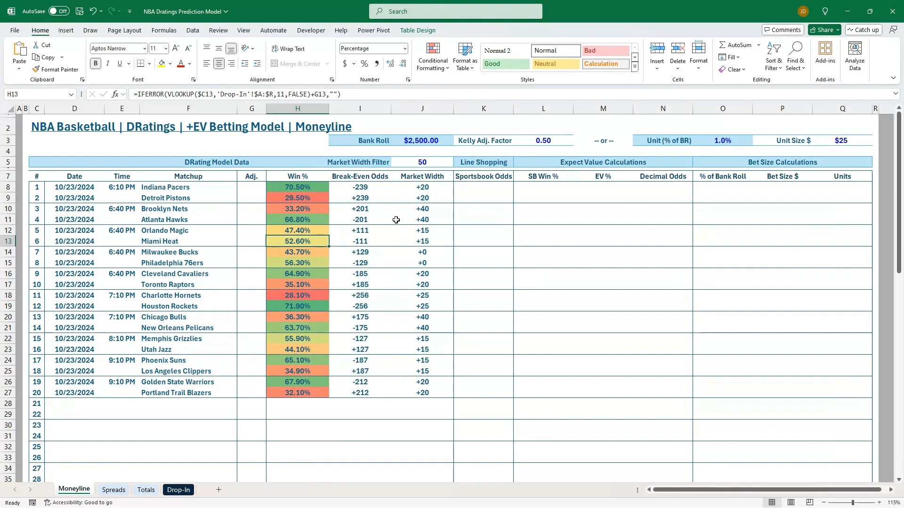
pyautogui.moveTo(385, 230)
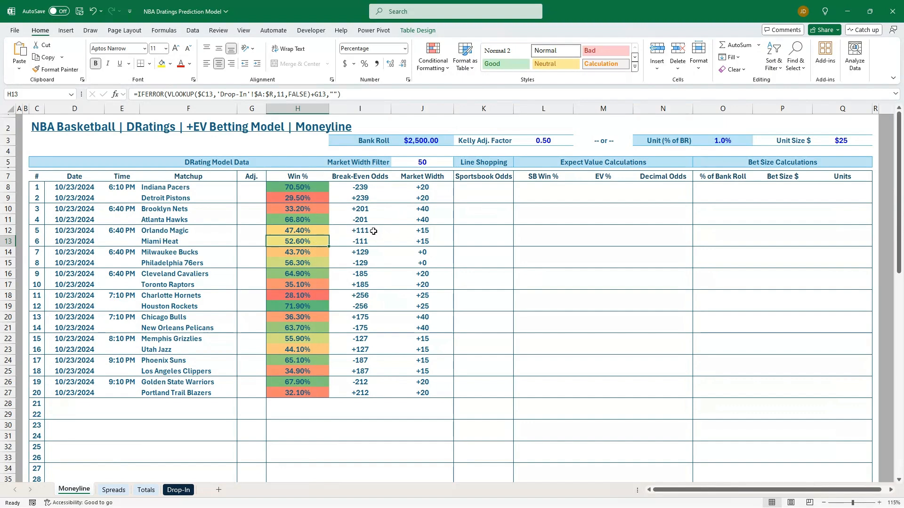
pyautogui.moveTo(374, 231)
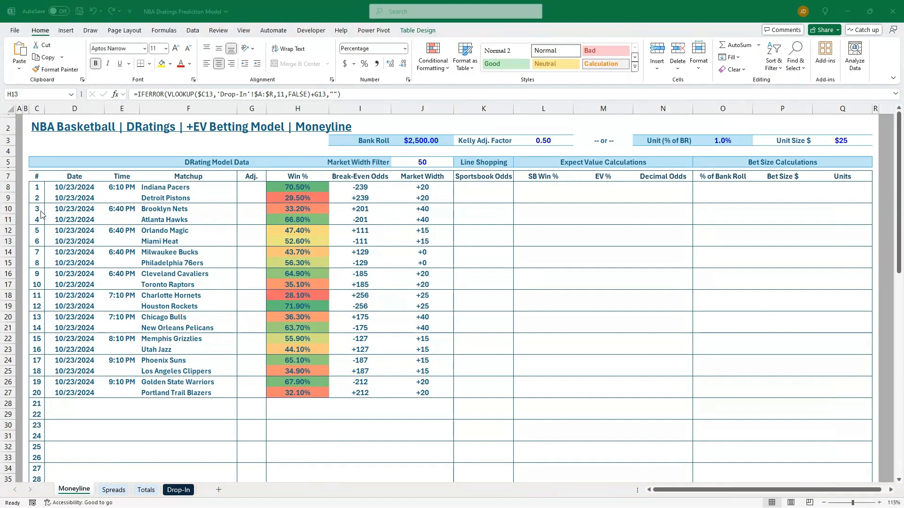
pyautogui.moveTo(256, 190)
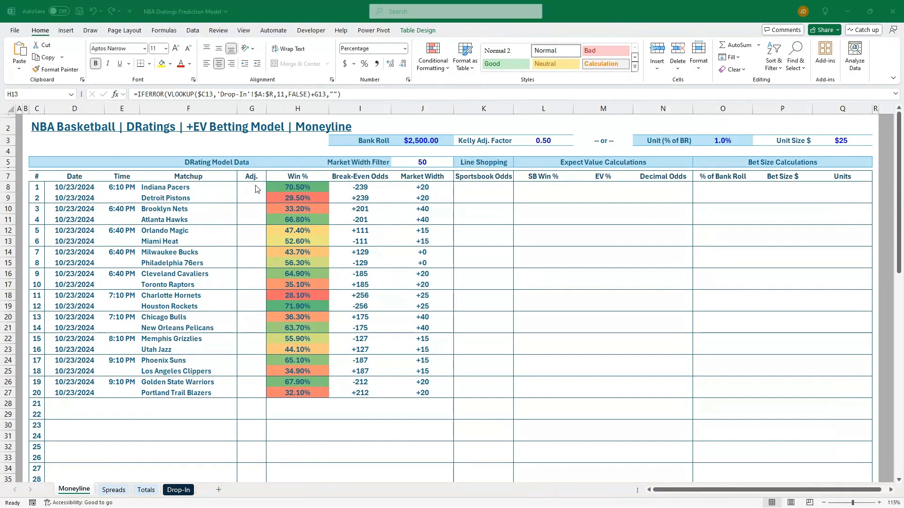
pyautogui.click(483, 187)
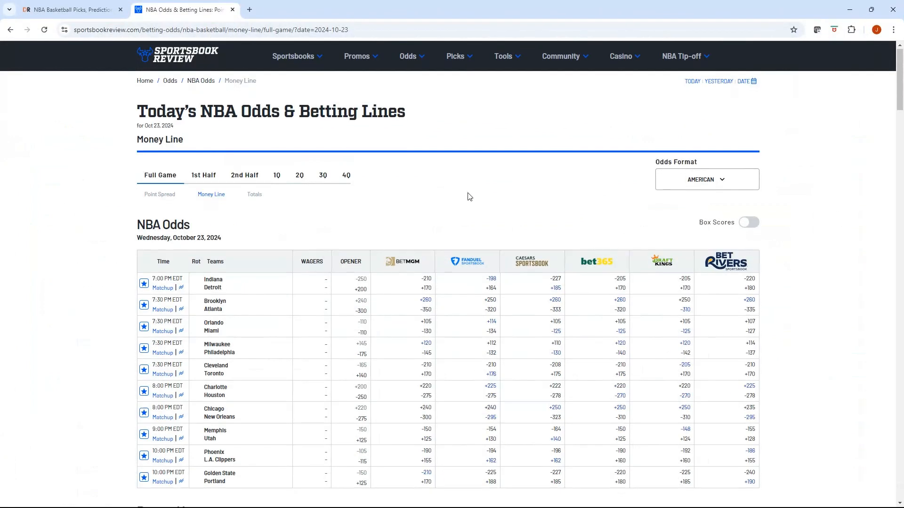
# - Scroll the Sportsbook Review October 23 NBA money line odds table
pyautogui.scroll(-3)
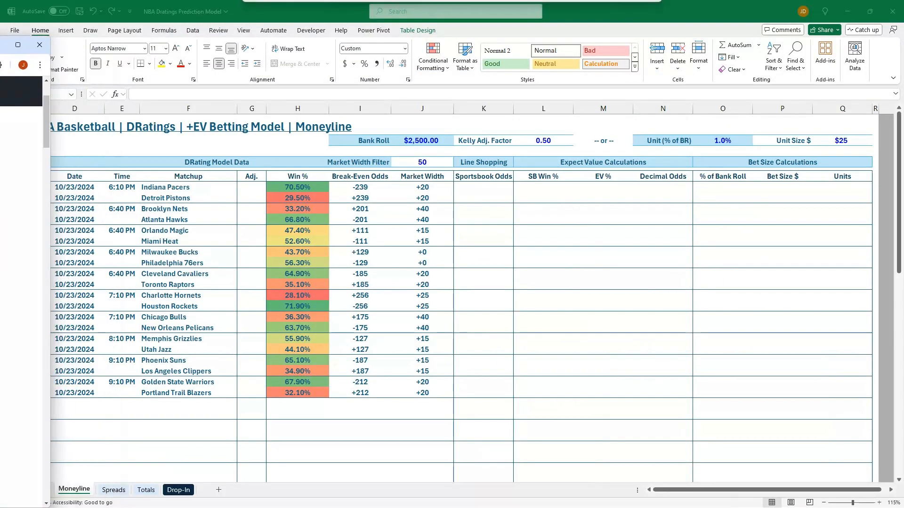
# - Enter the remaining moneyline sportsbook odds from K8, including 225, 250, -186 and 190
pyautogui.click(483, 187)
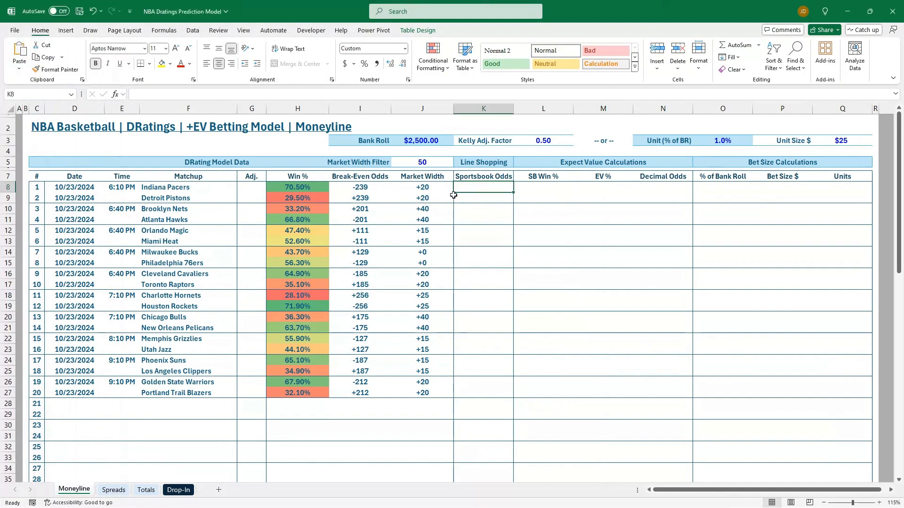
pyautogui.write('-198')
pyautogui.click(484, 198)
pyautogui.write('+185')
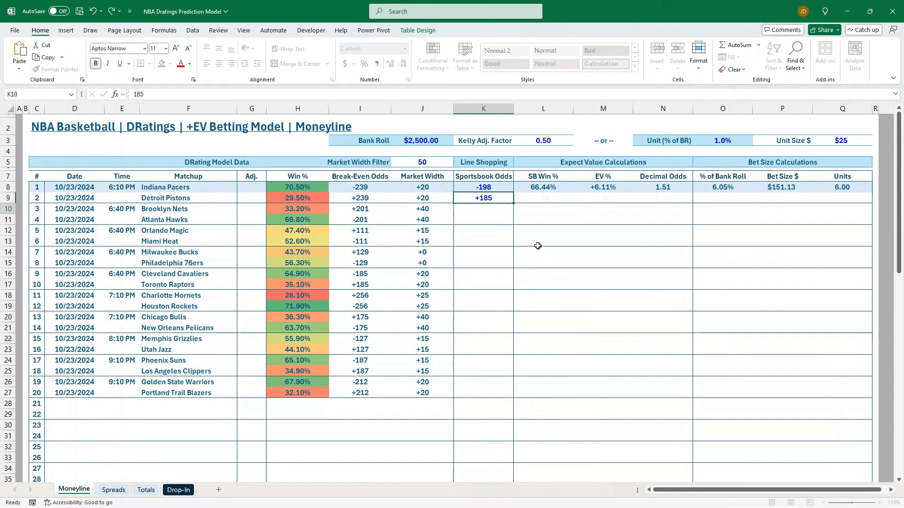
pyautogui.write('-310')
pyautogui.click(484, 273)
pyautogui.write('-205')
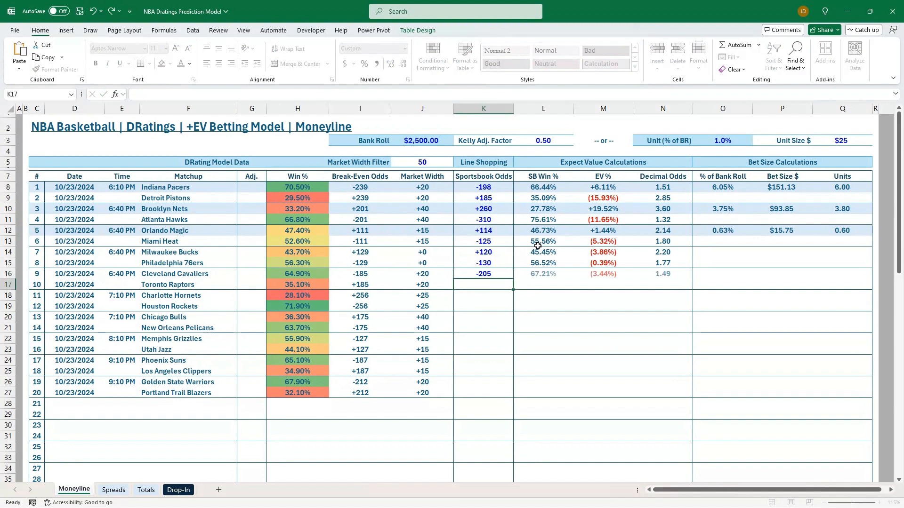
pyautogui.write('225')
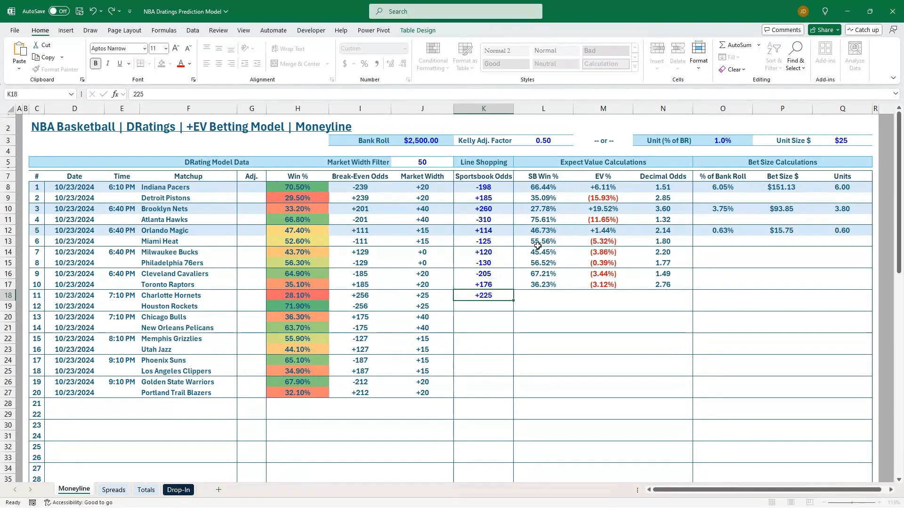
pyautogui.write('250')
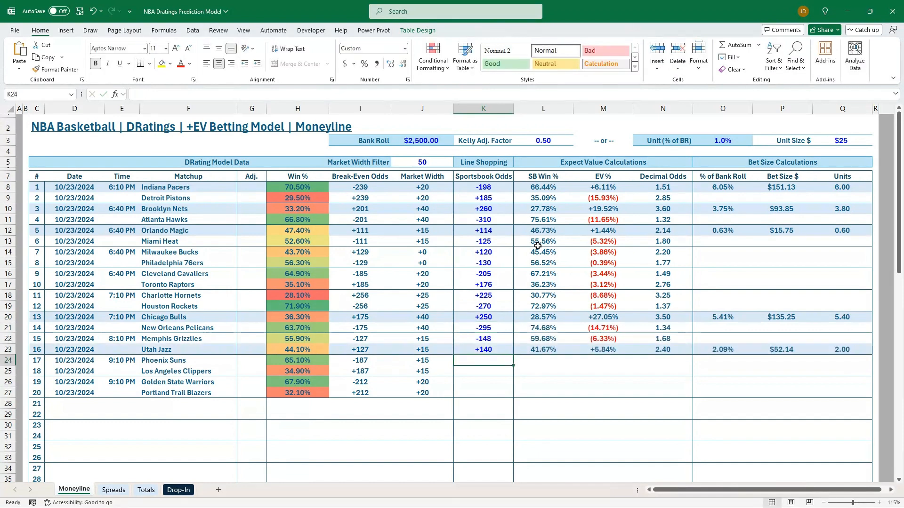
pyautogui.write('-186')
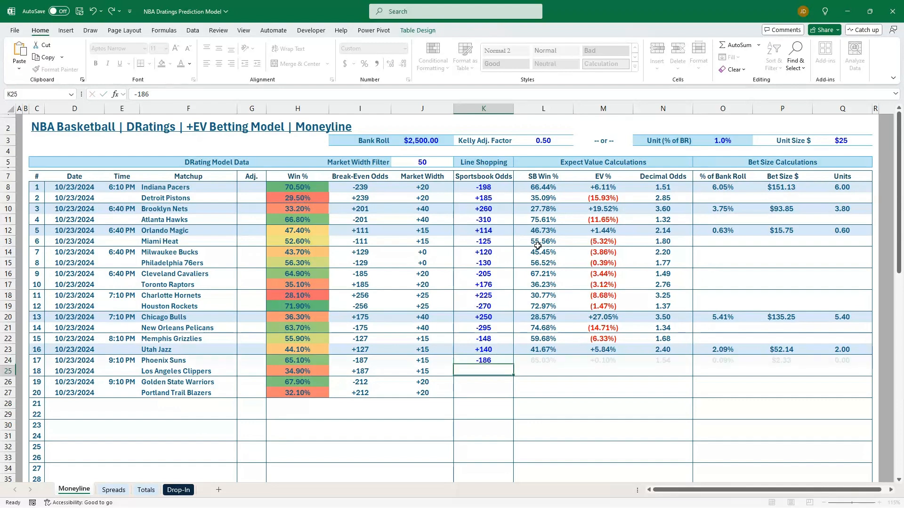
pyautogui.write('-21')
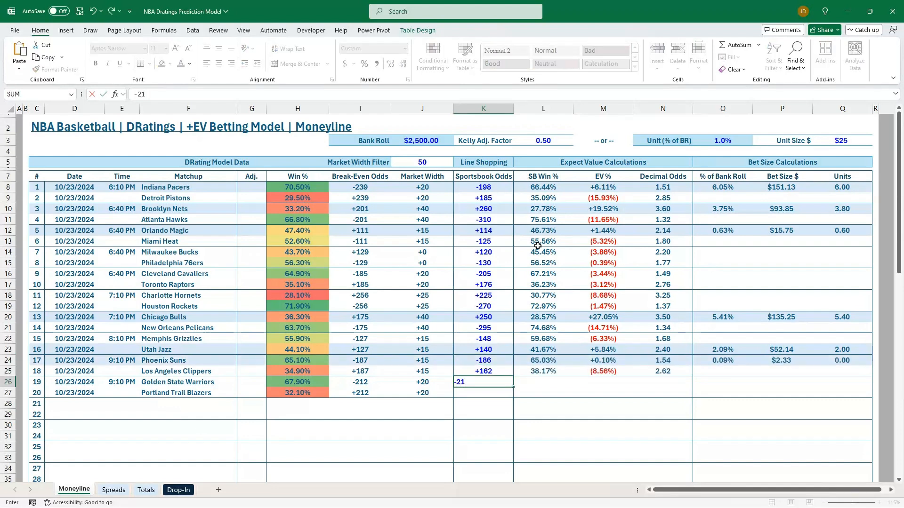
pyautogui.write('190')
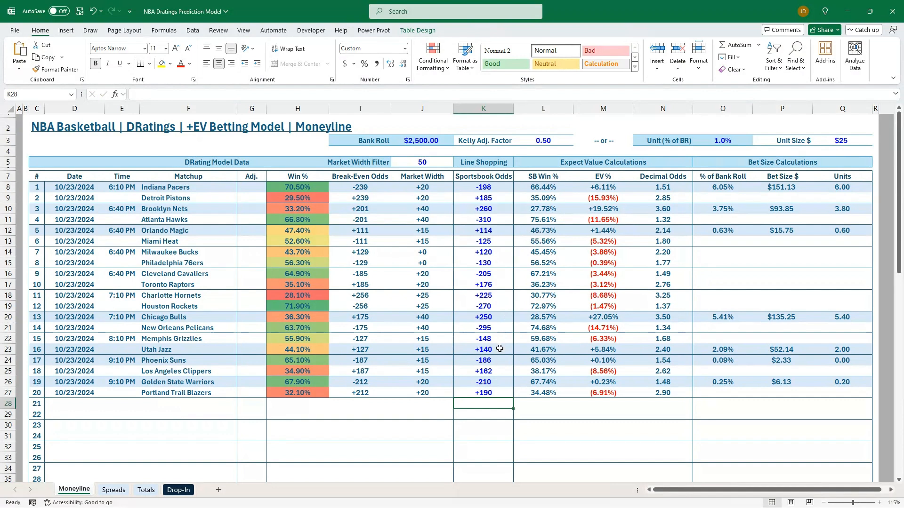
pyautogui.moveTo(486, 296)
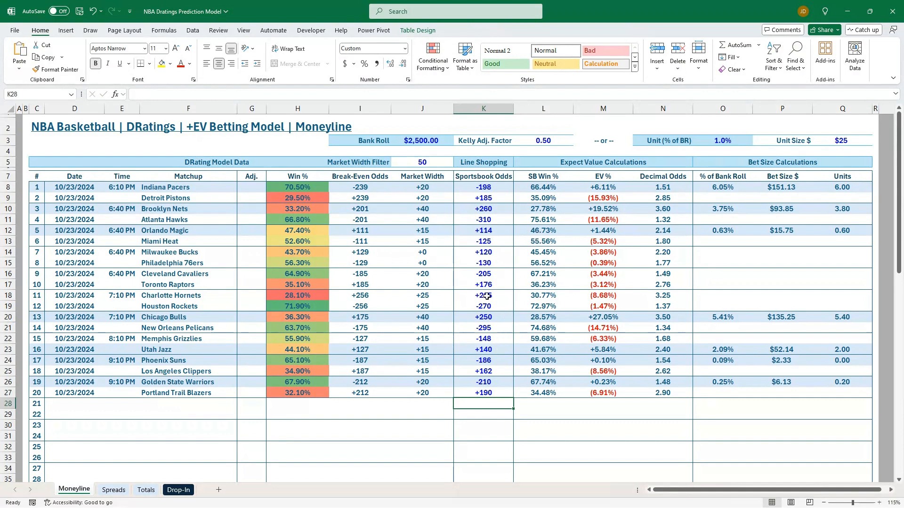
pyautogui.click(483, 187)
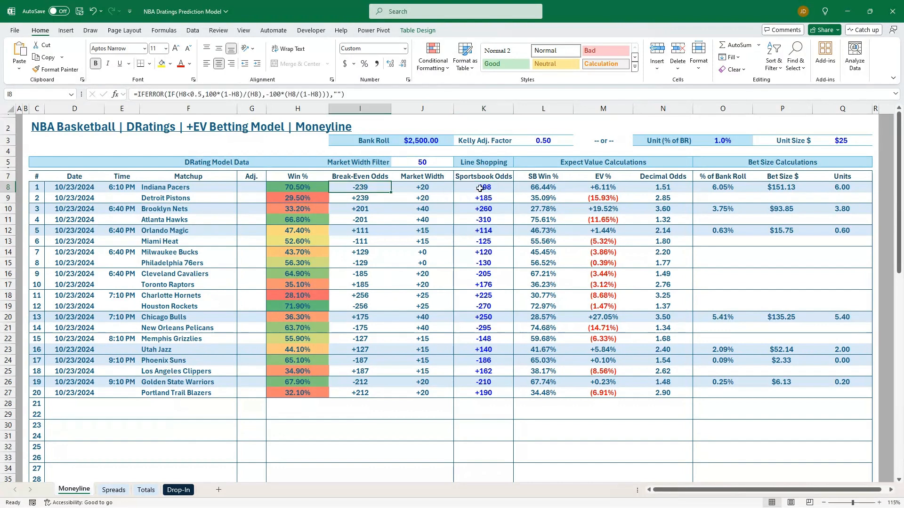
pyautogui.click(483, 187)
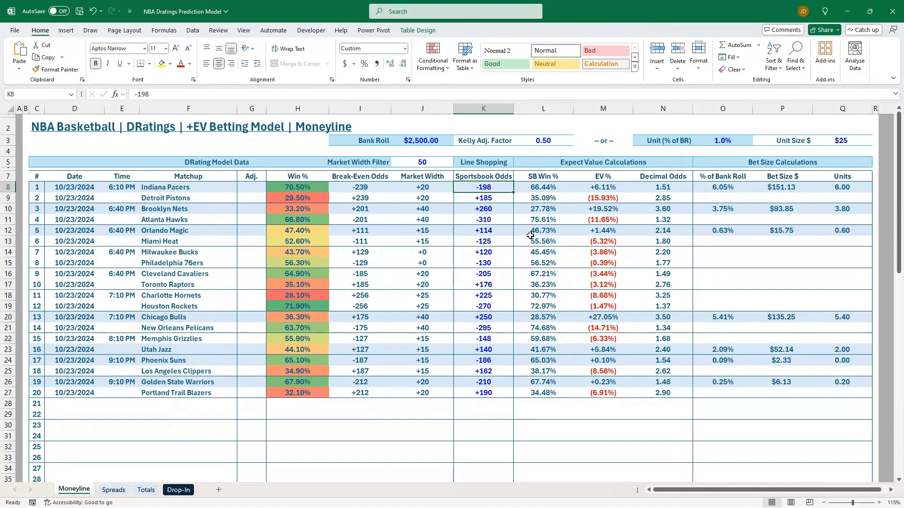
pyautogui.click(483, 209)
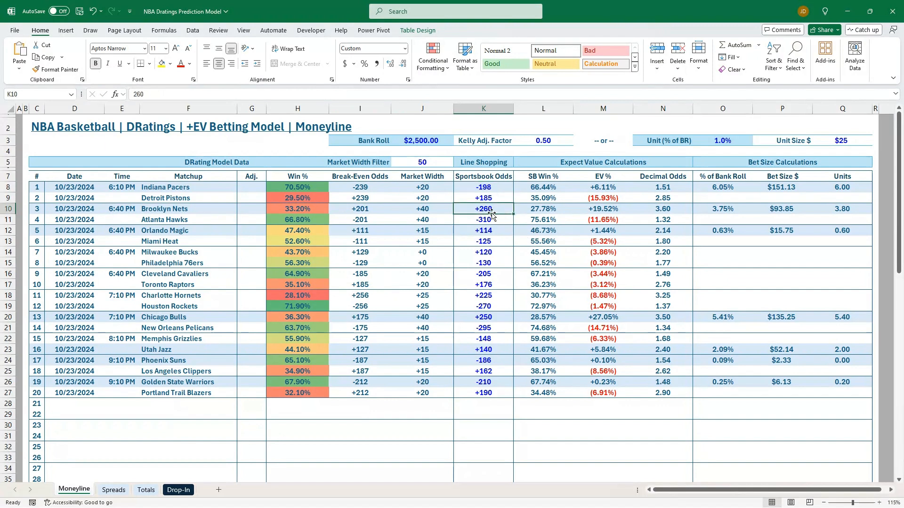
pyautogui.click(483, 231)
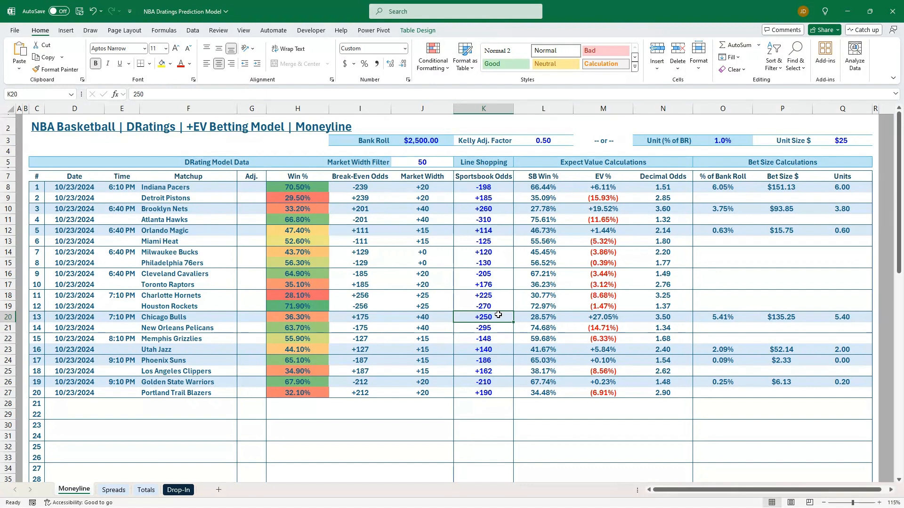
pyautogui.click(483, 350)
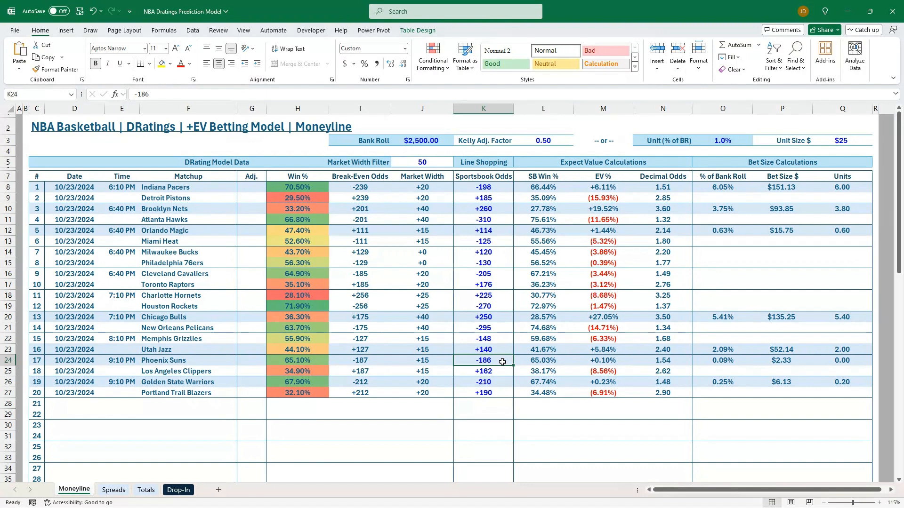
pyautogui.click(483, 382)
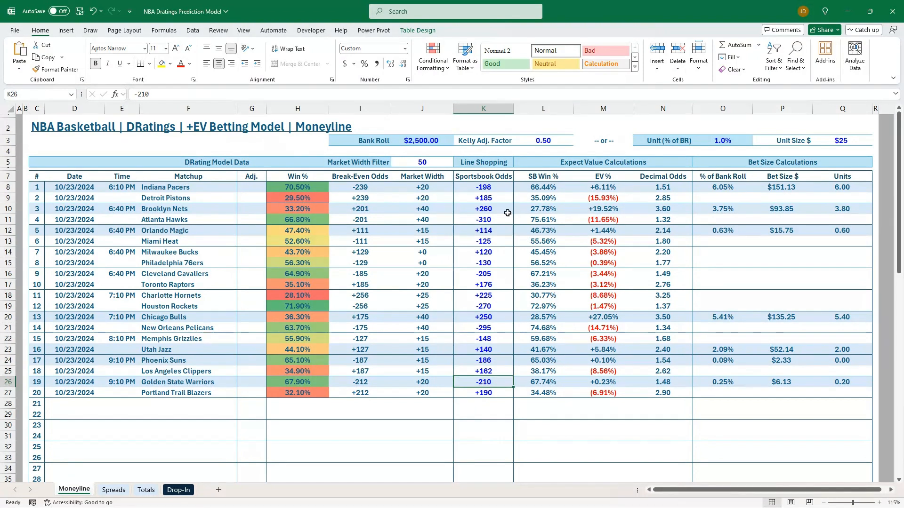
pyautogui.moveTo(511, 294)
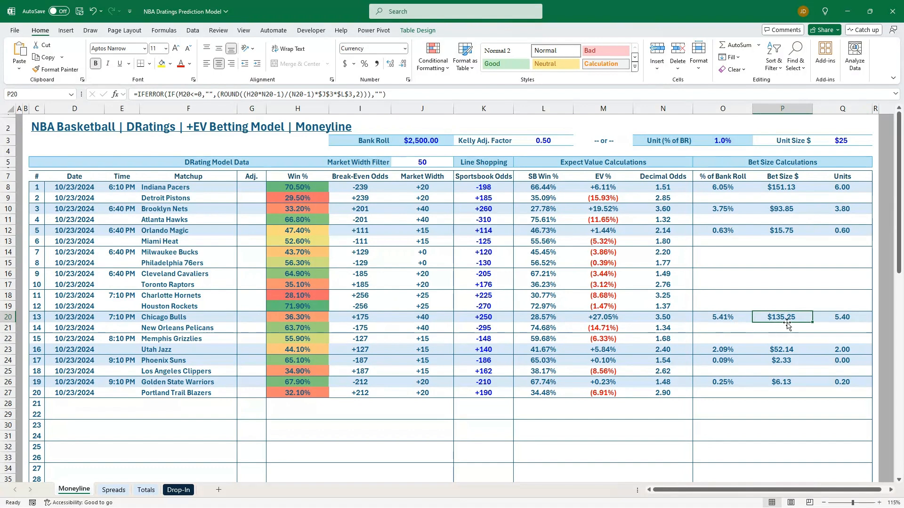
pyautogui.click(359, 317)
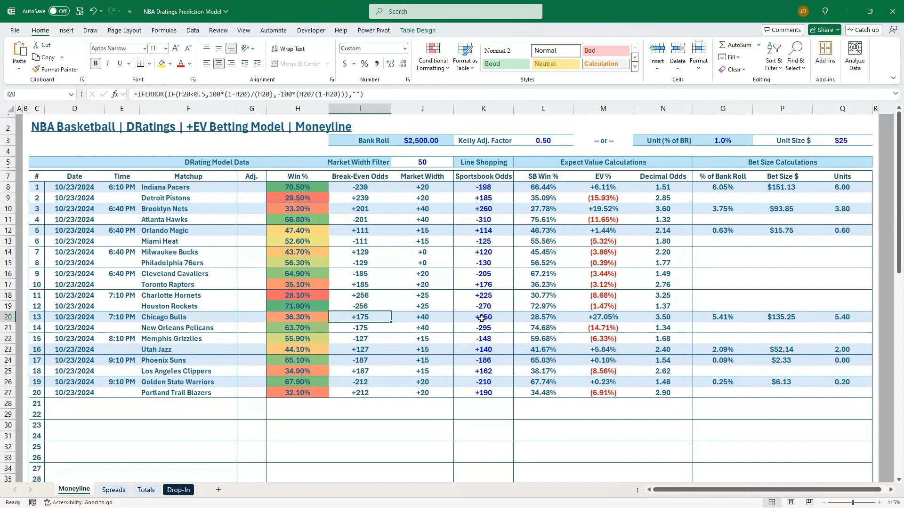
pyautogui.click(782, 306)
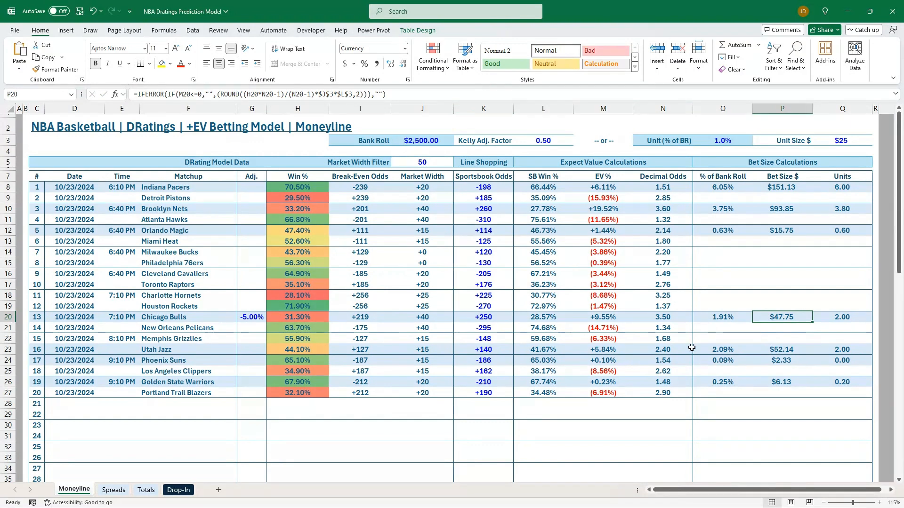
# - Revisit the Chicago Bulls' -5% adjustment in cell G20
pyautogui.click(251, 316)
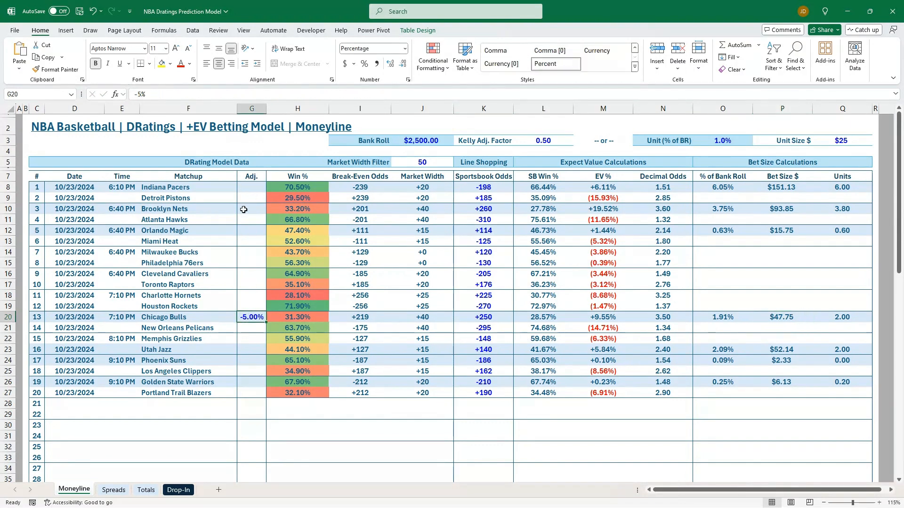
pyautogui.moveTo(308, 257)
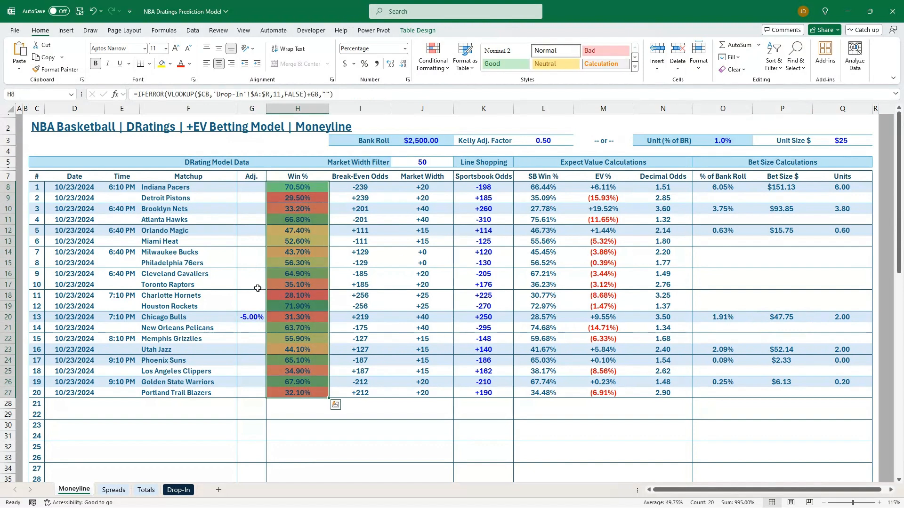
pyautogui.click(251, 317)
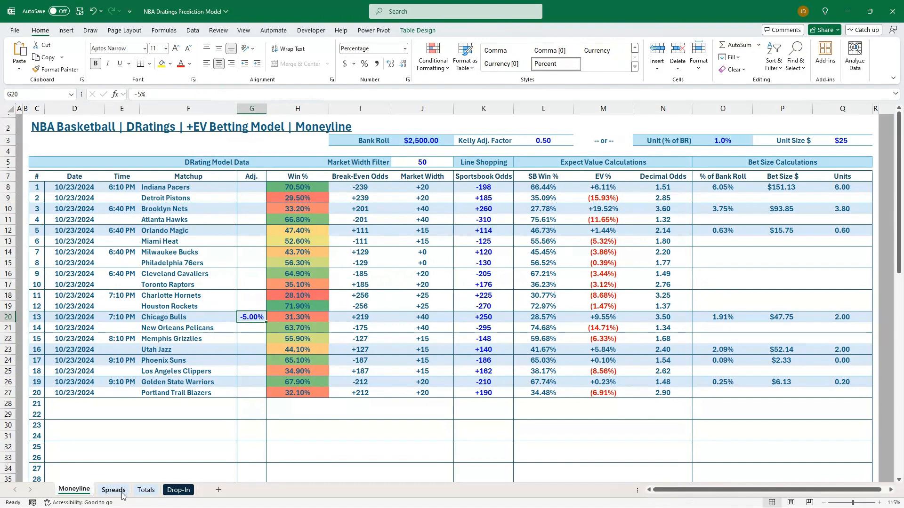
# - Check Brooklyn Nets +2.5 and Chicago Bulls +3.0 line differences against the 1.50 filter
pyautogui.click(113, 490)
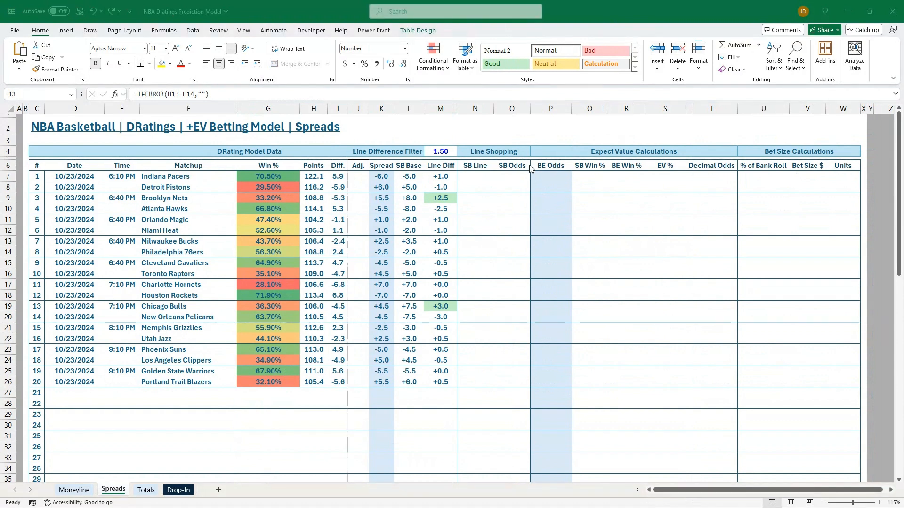
pyautogui.moveTo(412, 248)
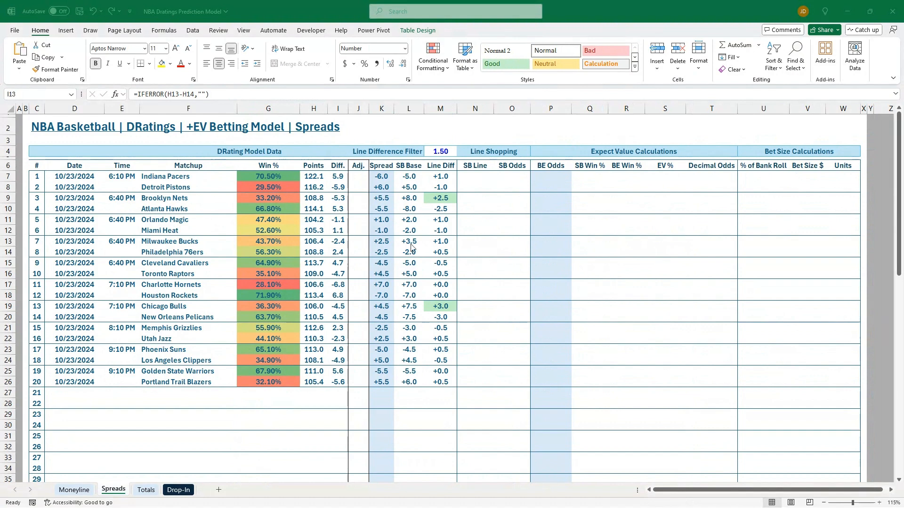
pyautogui.moveTo(316, 329)
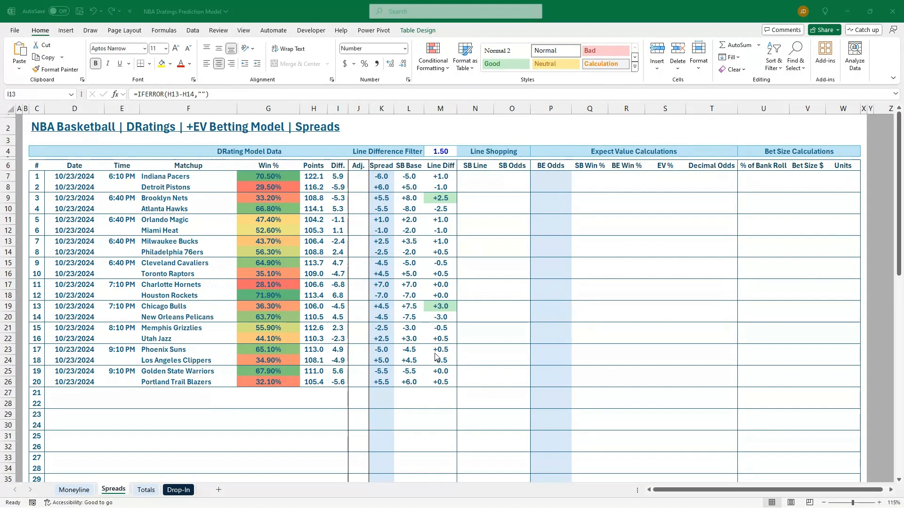
pyautogui.moveTo(412, 206)
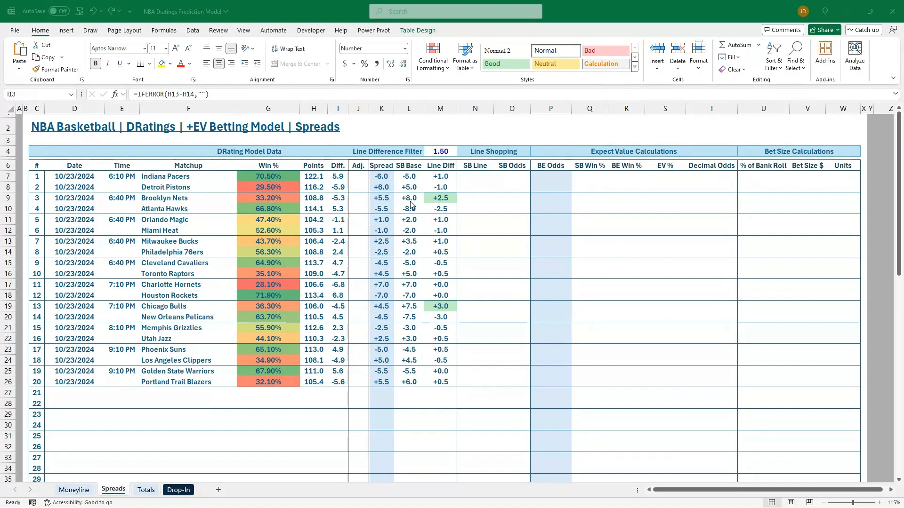
pyautogui.click(440, 151)
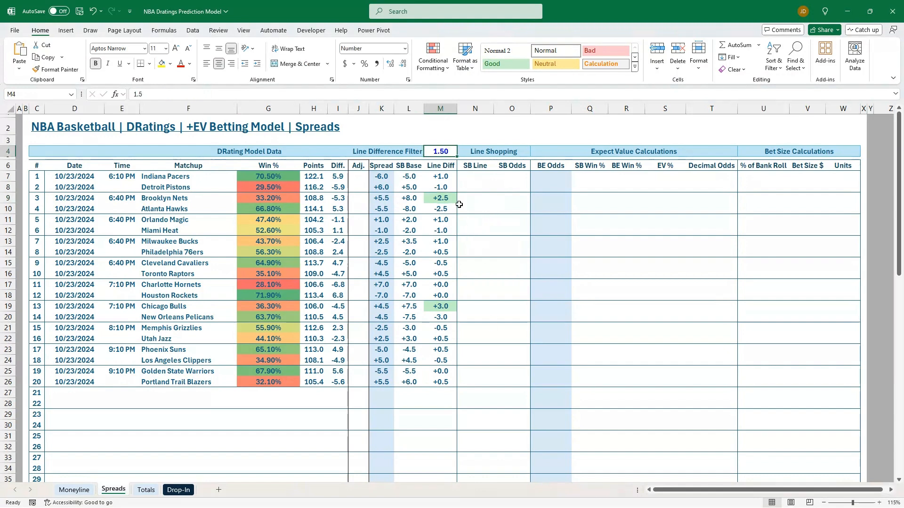
pyautogui.click(381, 198)
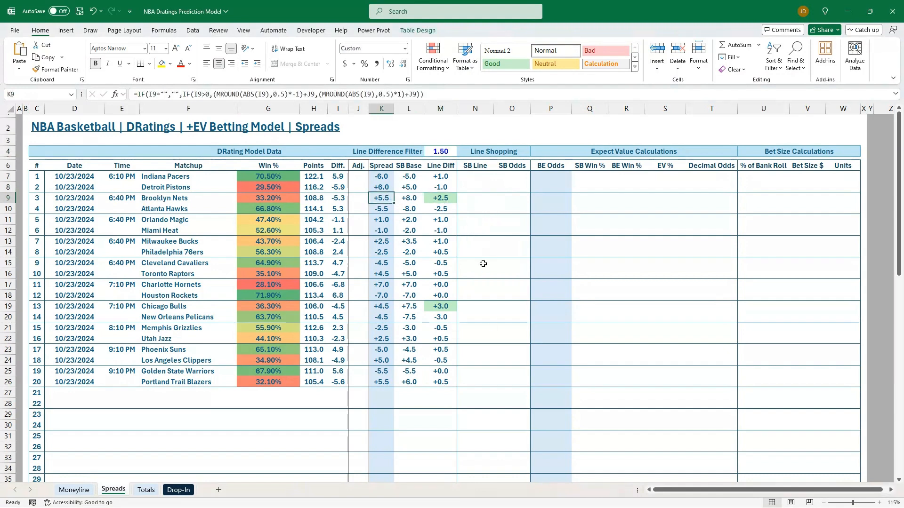
pyautogui.click(409, 197)
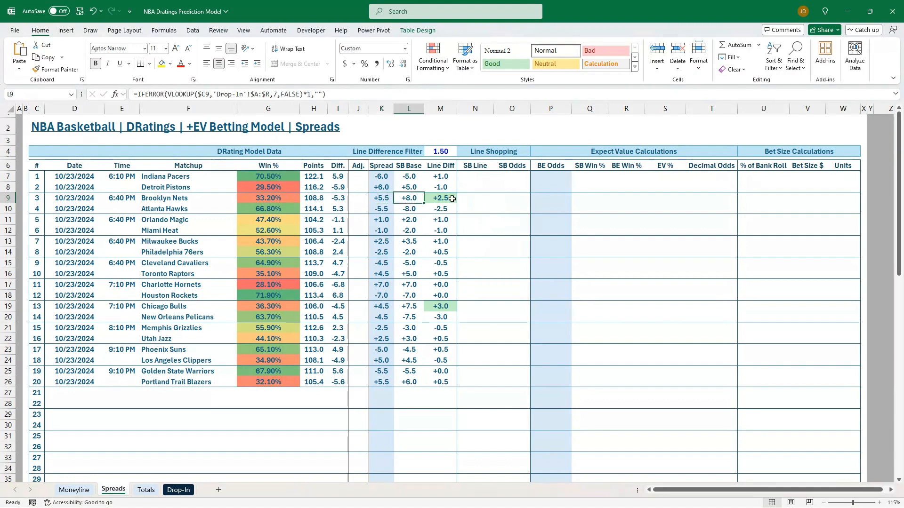
pyautogui.click(440, 198)
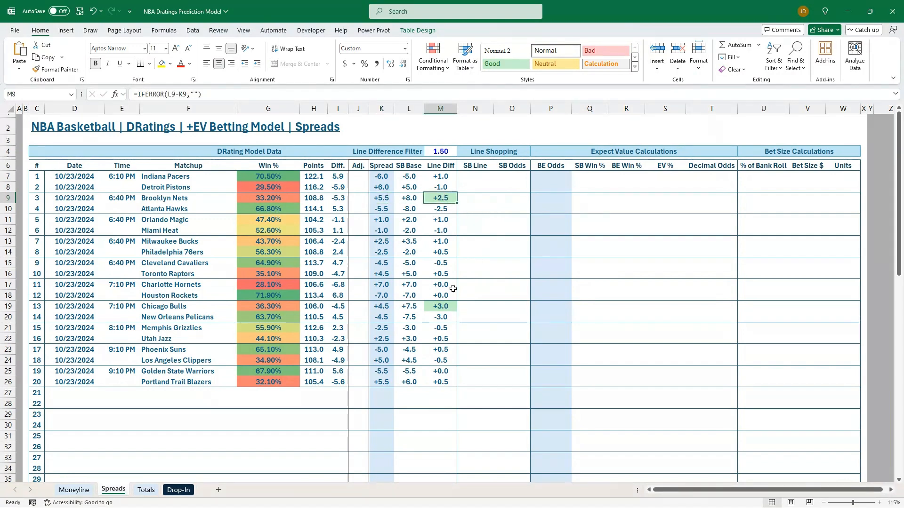
pyautogui.click(439, 151)
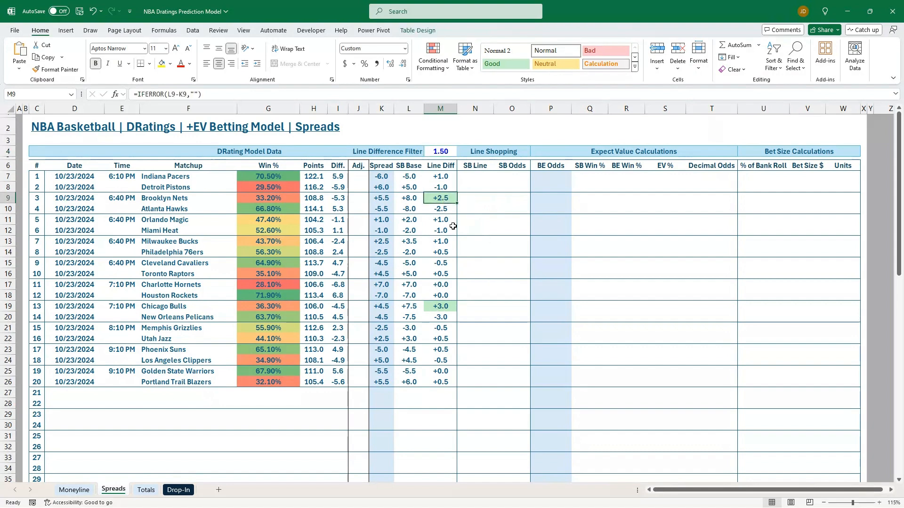
pyautogui.click(441, 306)
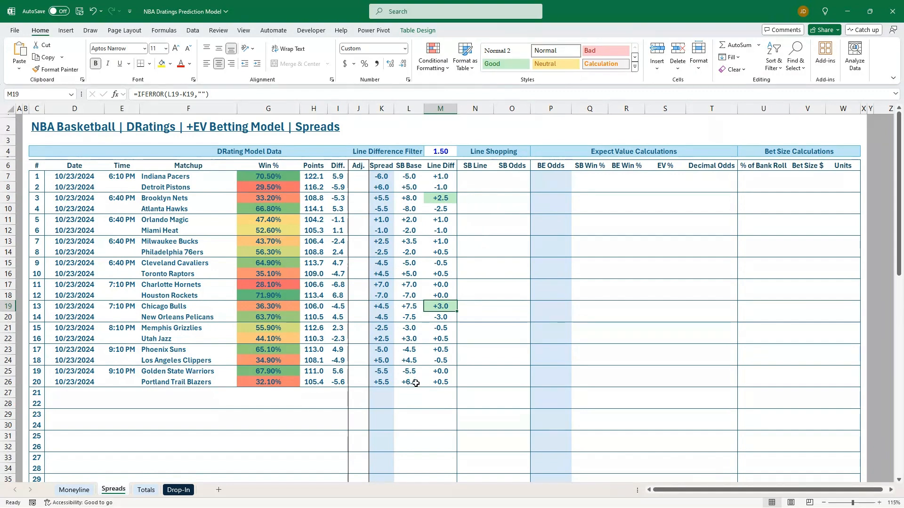
pyautogui.moveTo(357, 199)
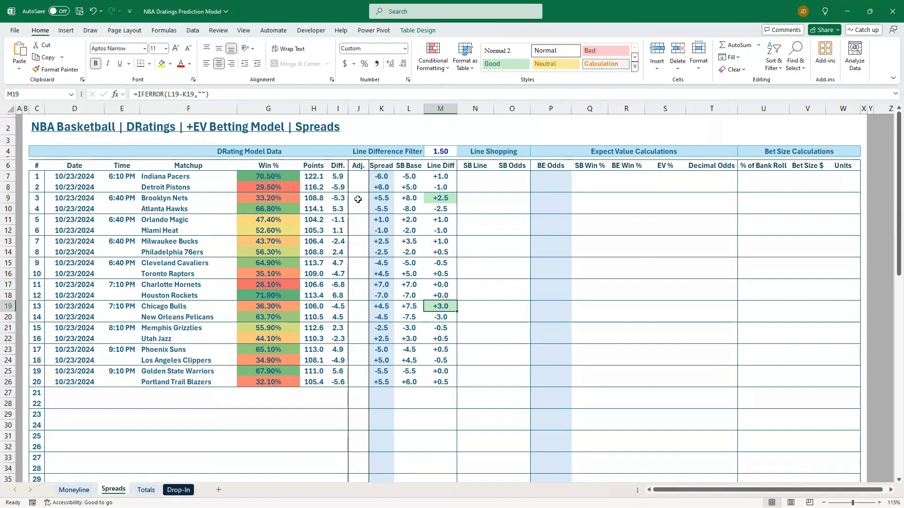
pyautogui.click(358, 230)
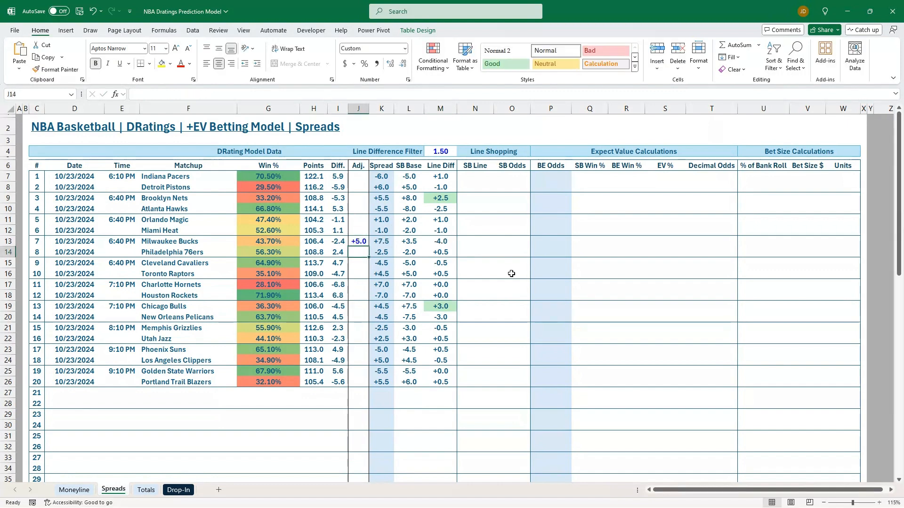
pyautogui.write('5')
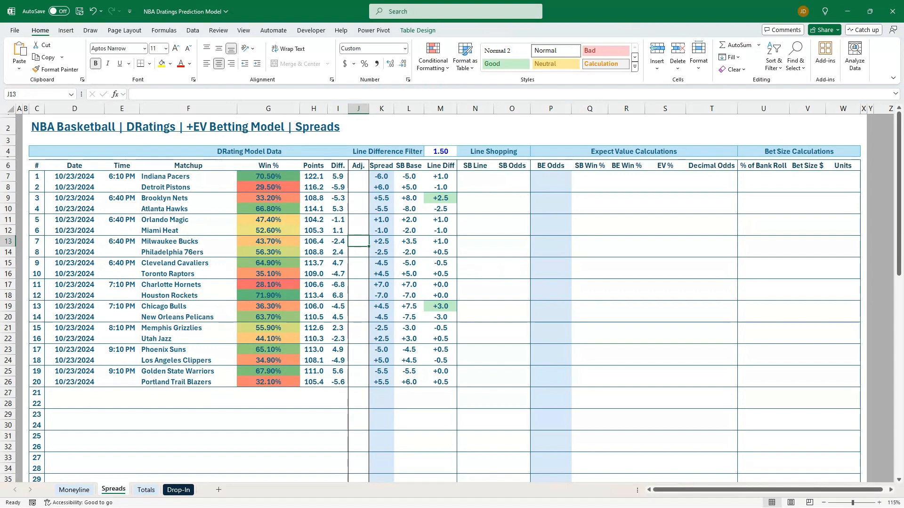
pyautogui.moveTo(352, 268)
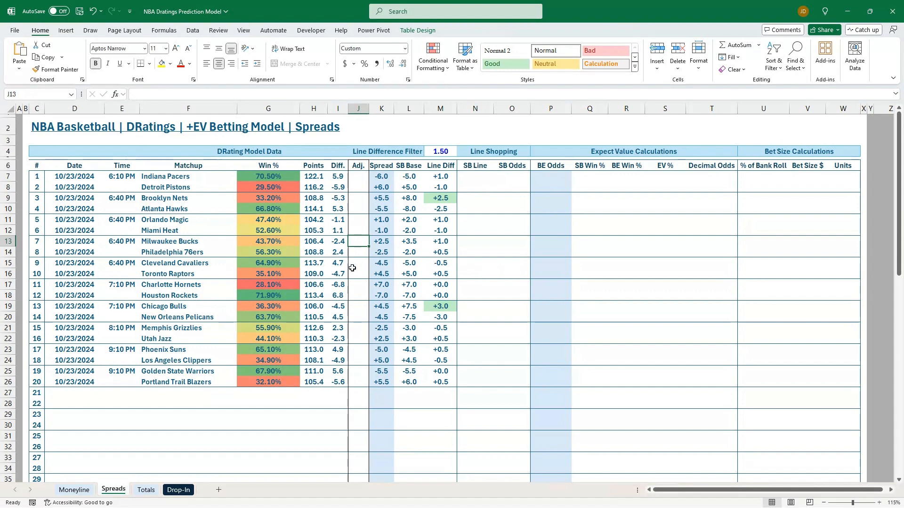
# - Enter sportsbook lines: Nets 8, Bulls +7.5 at -110
pyautogui.click(474, 198)
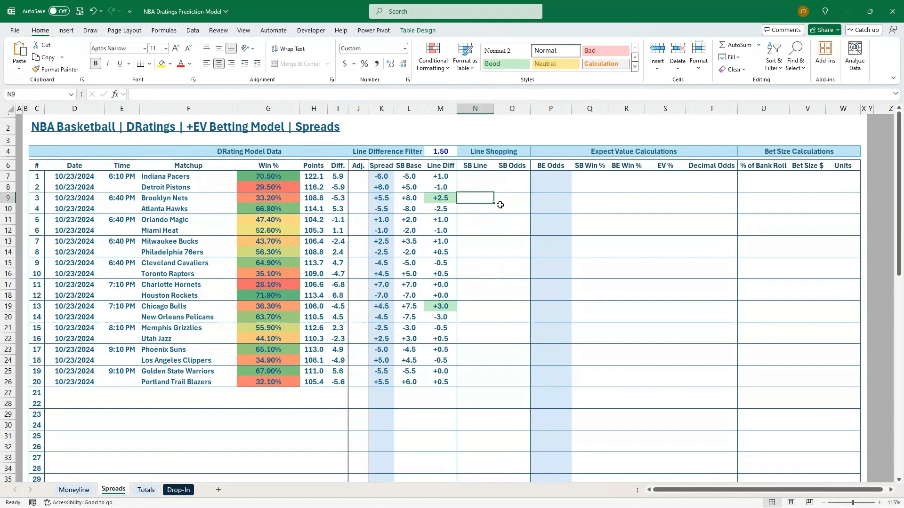
pyautogui.write('8.0')
pyautogui.click(512, 198)
pyautogui.write('-110')
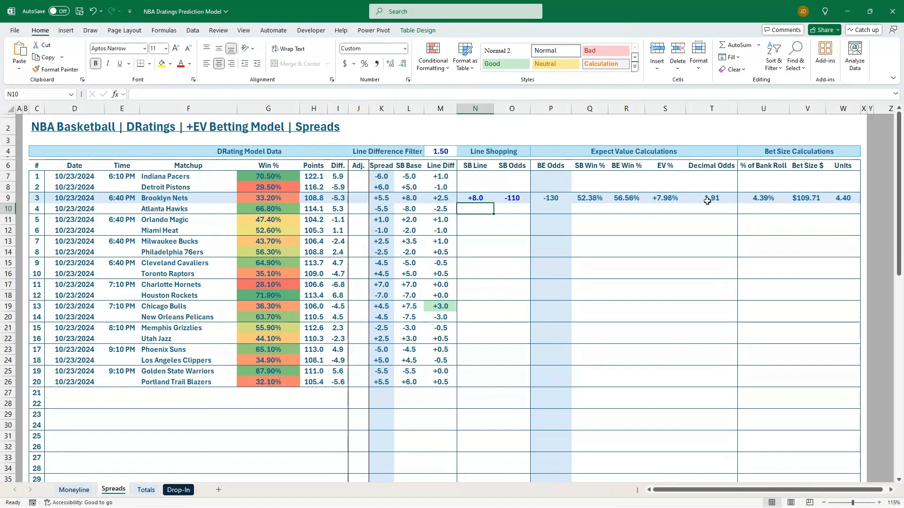
pyautogui.click(475, 306)
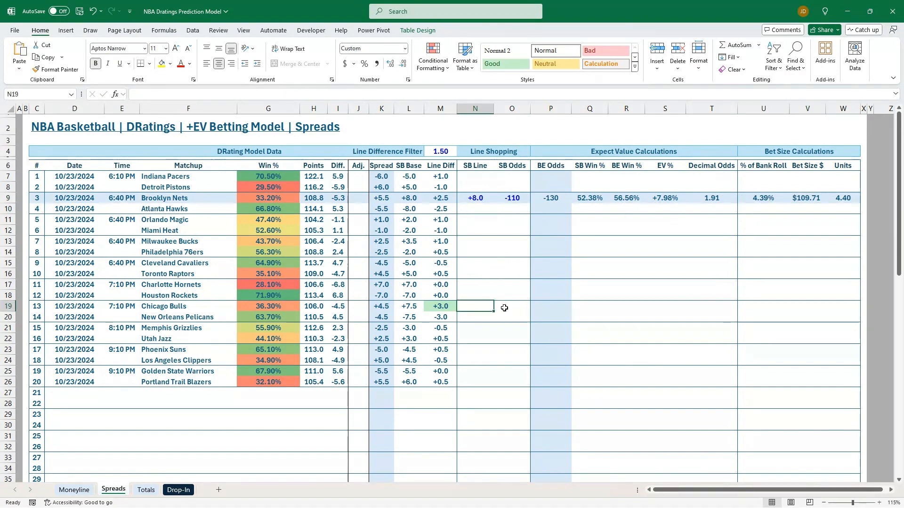
pyautogui.write('+7.5')
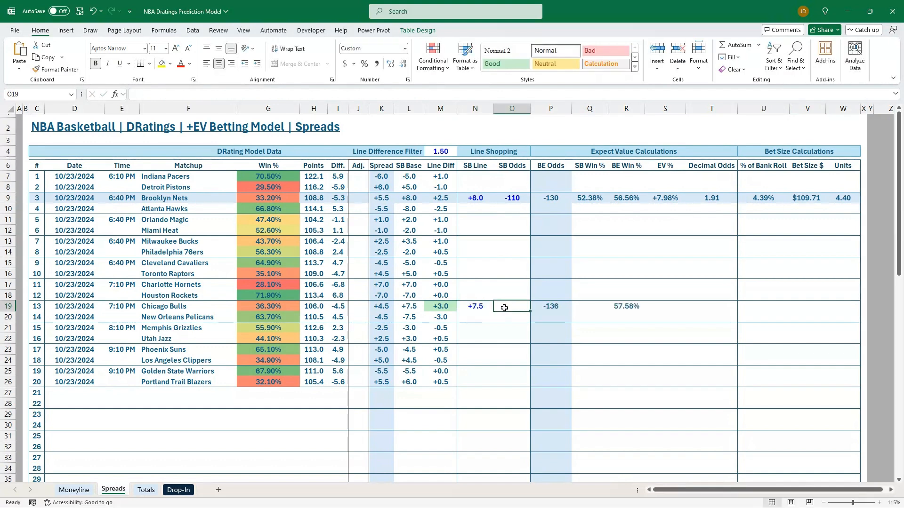
pyautogui.write('-110')
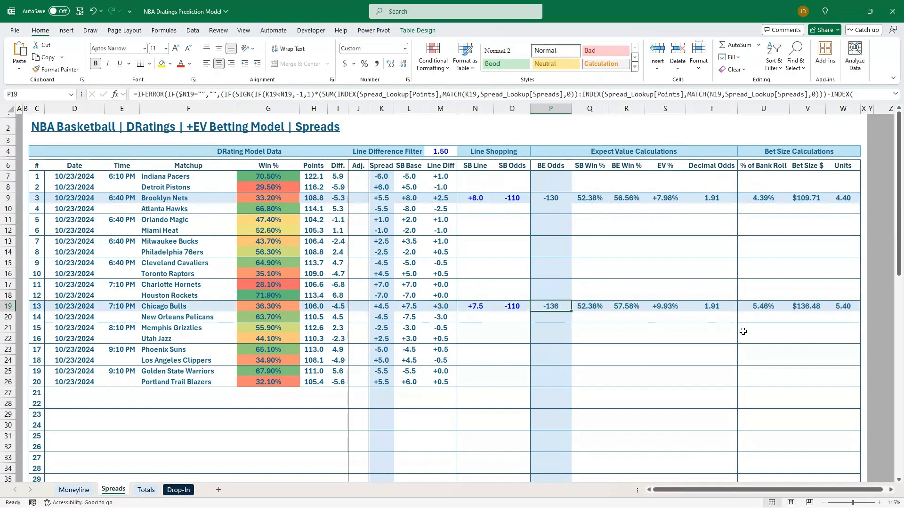
pyautogui.click(807, 295)
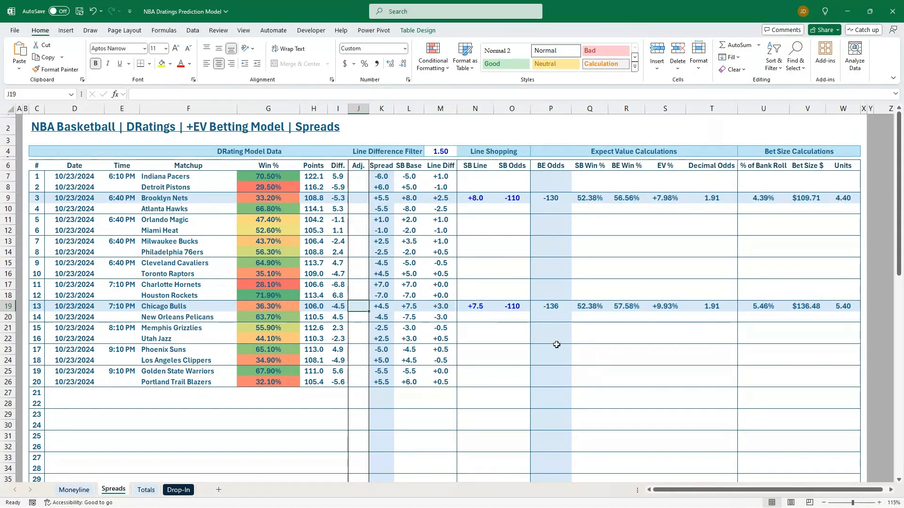
pyautogui.write('-.5')
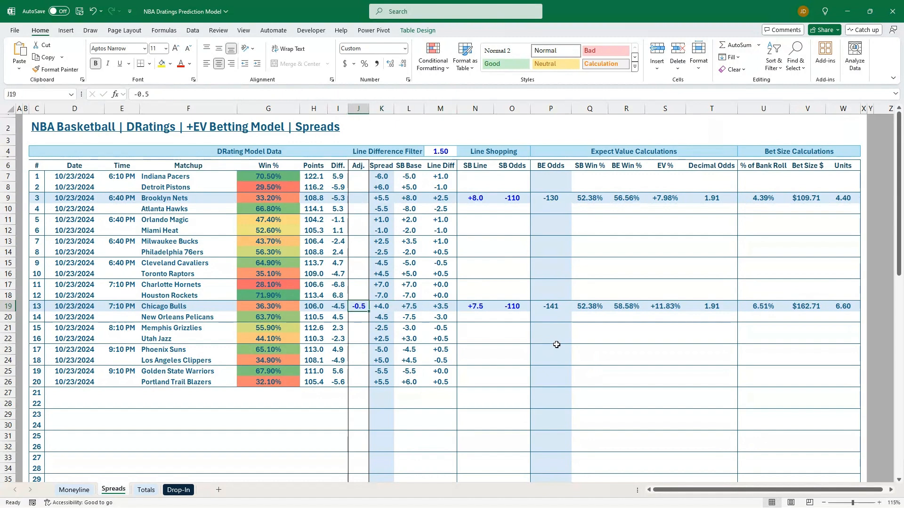
pyautogui.write('-1')
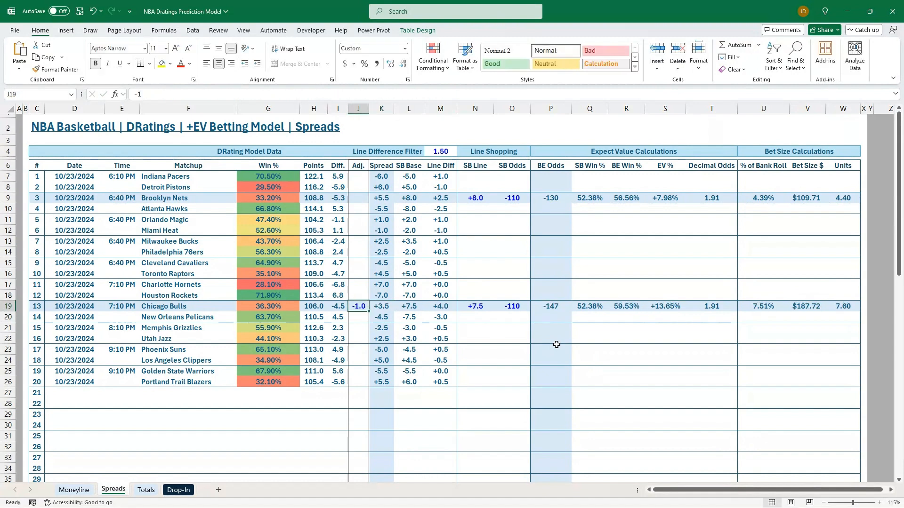
pyautogui.write('1')
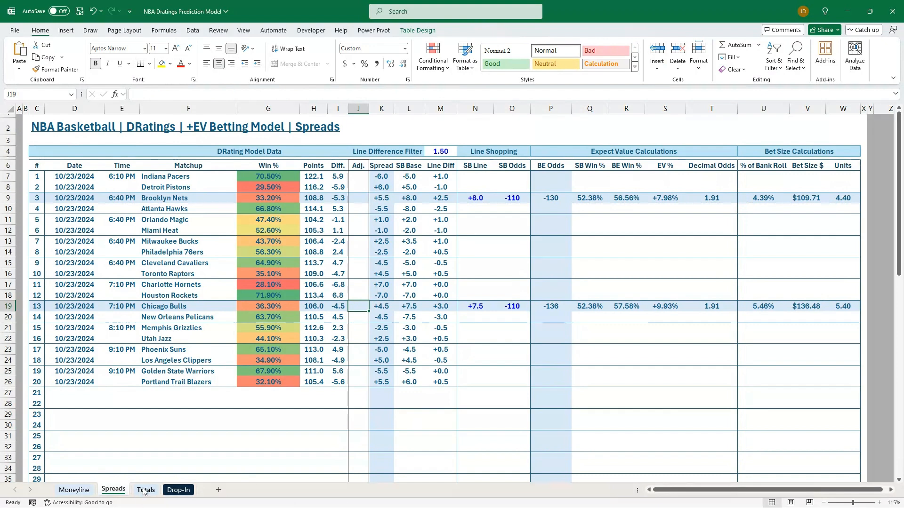
# - Raise the Totals sheet's Line Difference Filter from 3.00 to 5.00
pyautogui.click(146, 490)
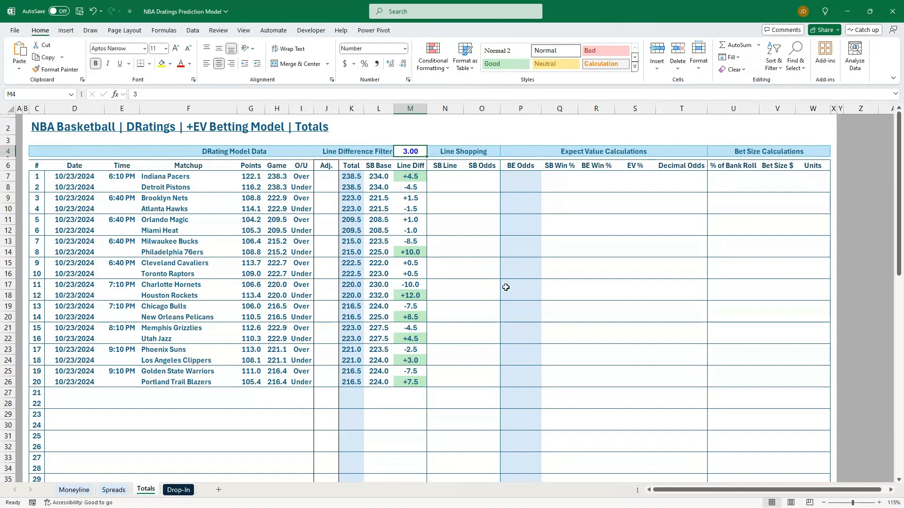
pyautogui.write('5.00')
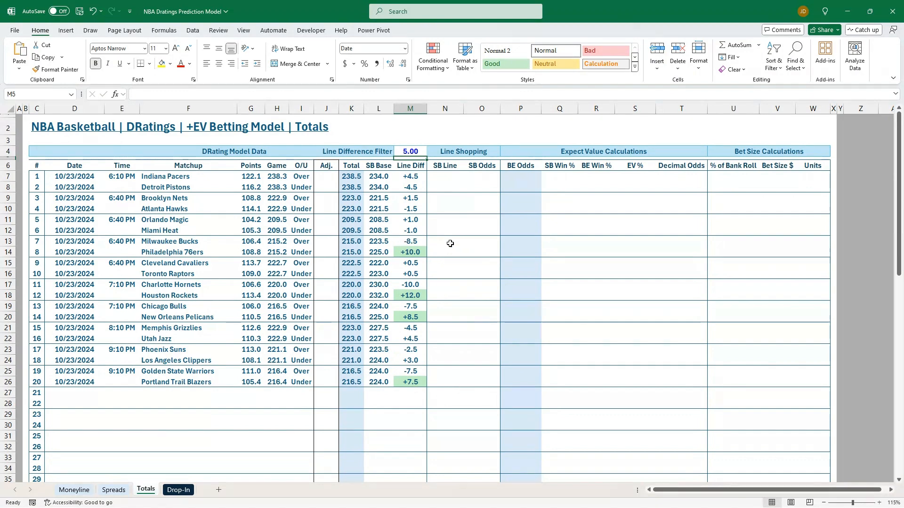
pyautogui.moveTo(432, 334)
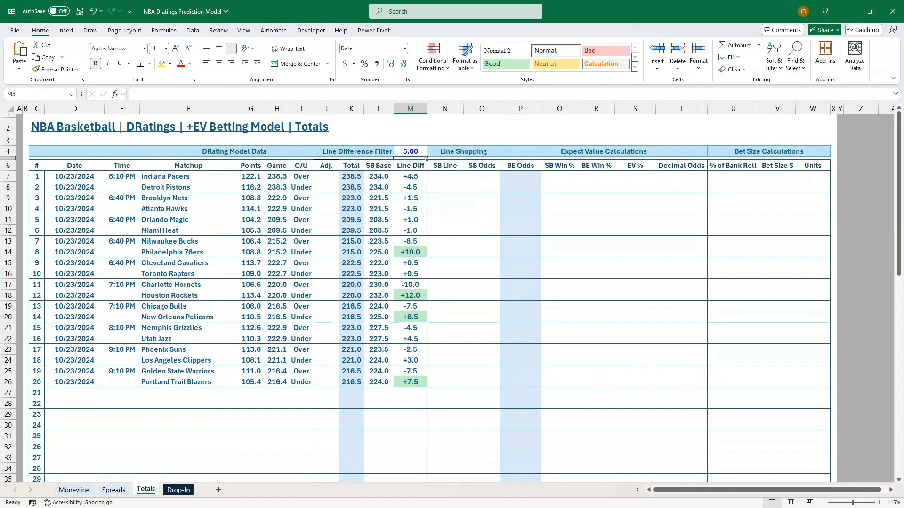
# - Review the 76ers line difference and sportsbook base formulas, then set a 5.0 adjustment
pyautogui.click(410, 251)
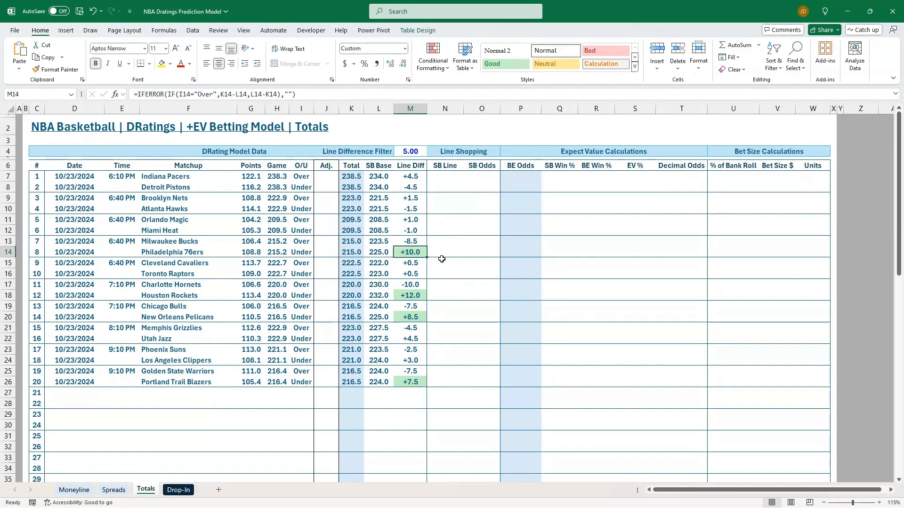
pyautogui.click(379, 252)
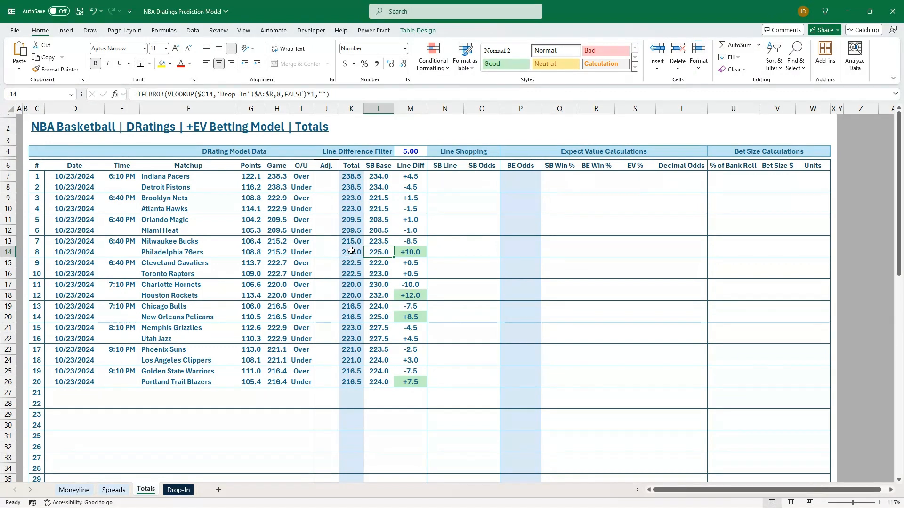
pyautogui.click(350, 252)
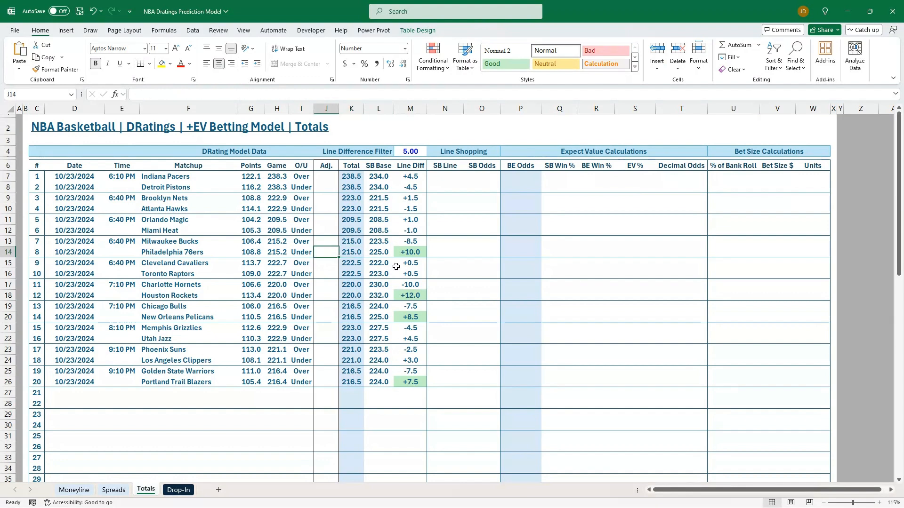
pyautogui.write('5.0')
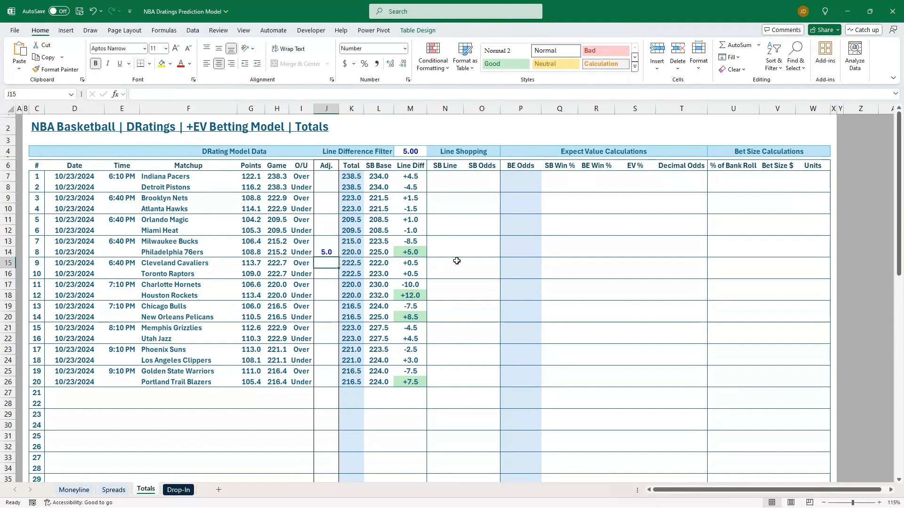
# - Enter the 76ers sportsbook total of 225.0 at -110 odds
pyautogui.click(444, 252)
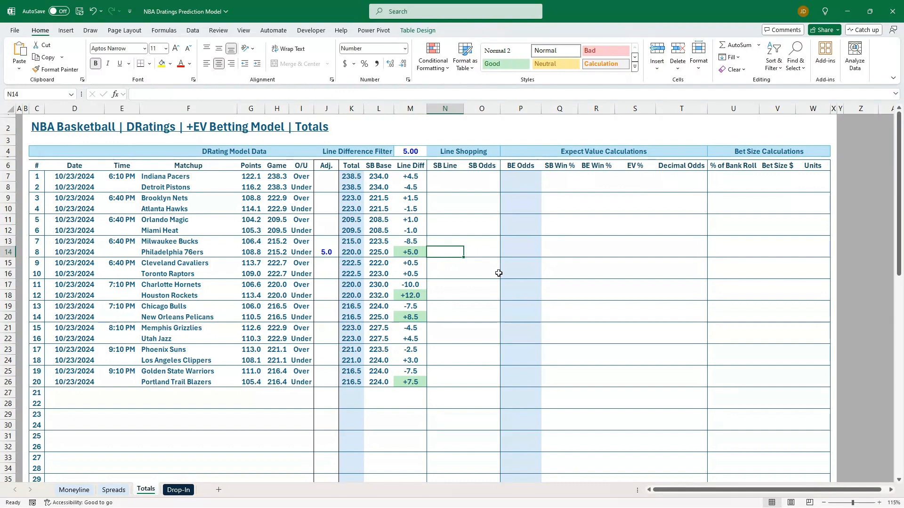
pyautogui.write('-110')
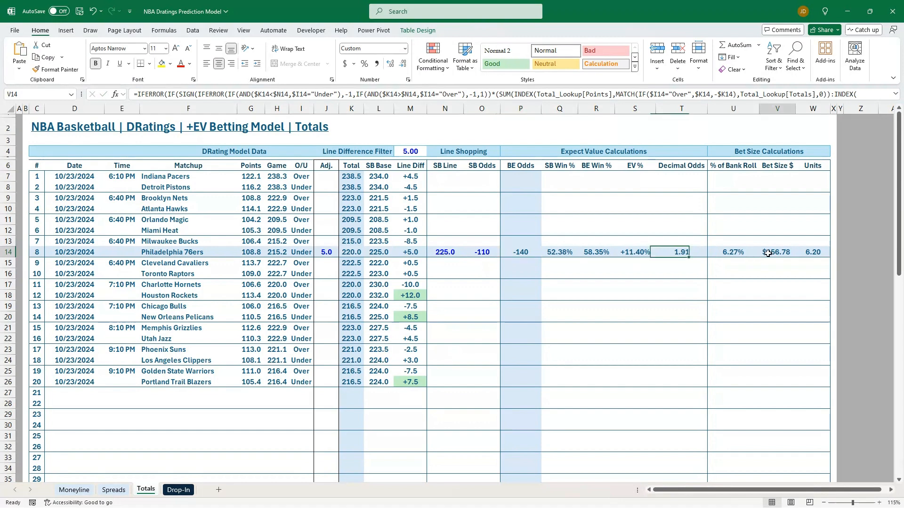
pyautogui.click(444, 295)
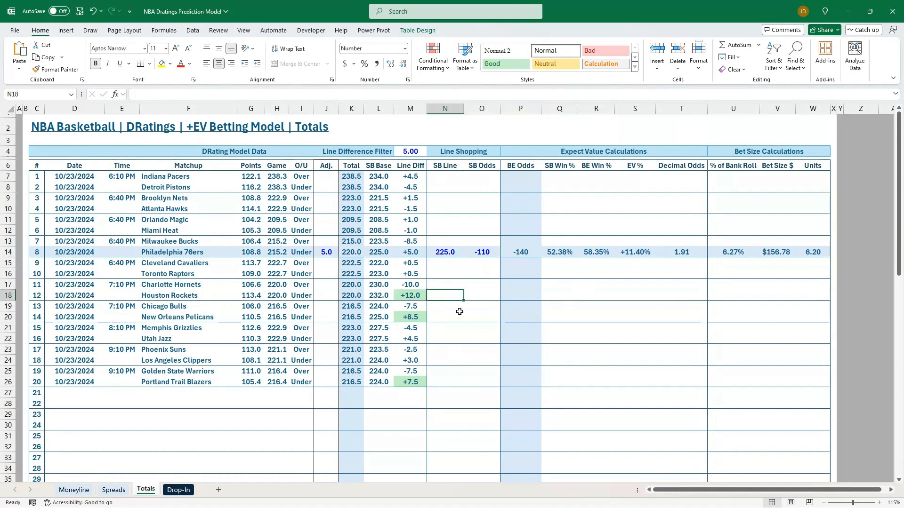
pyautogui.moveTo(357, 328)
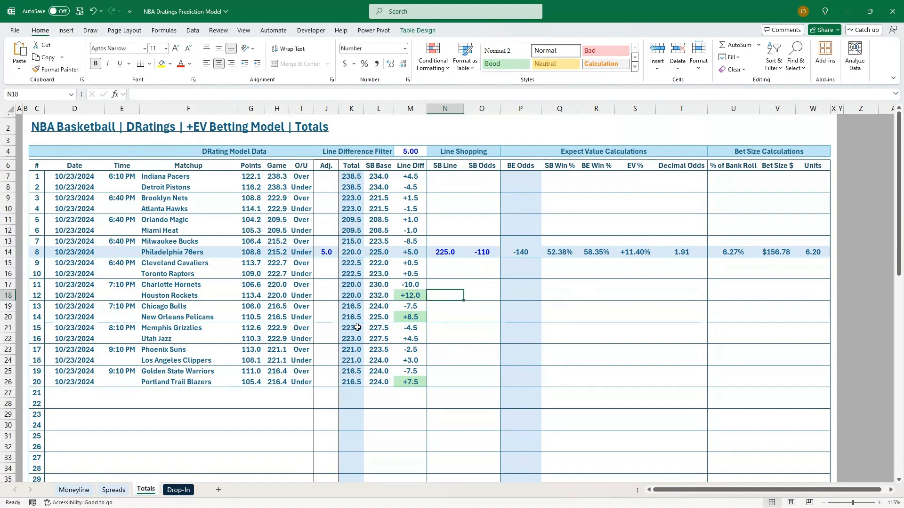
# - Enter a 233.5 total line at -110 for the Houston Rockets Under
pyautogui.click(379, 295)
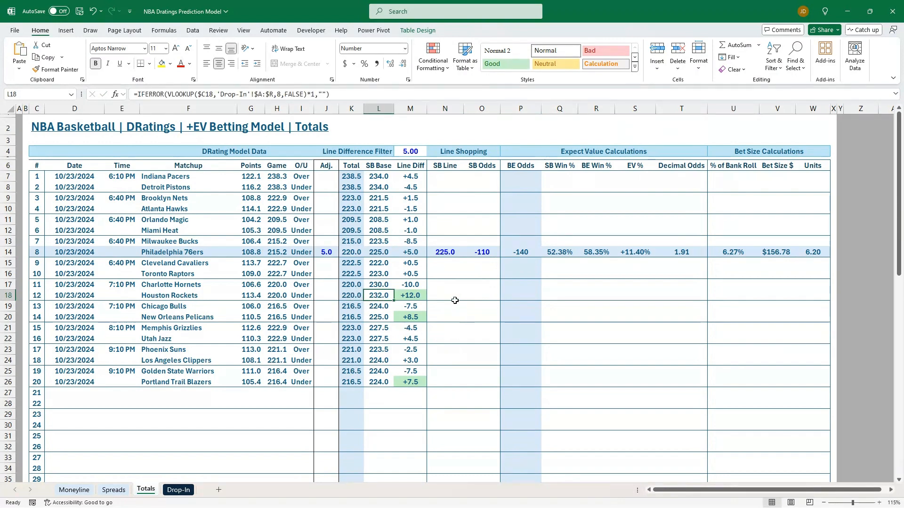
pyautogui.click(445, 295)
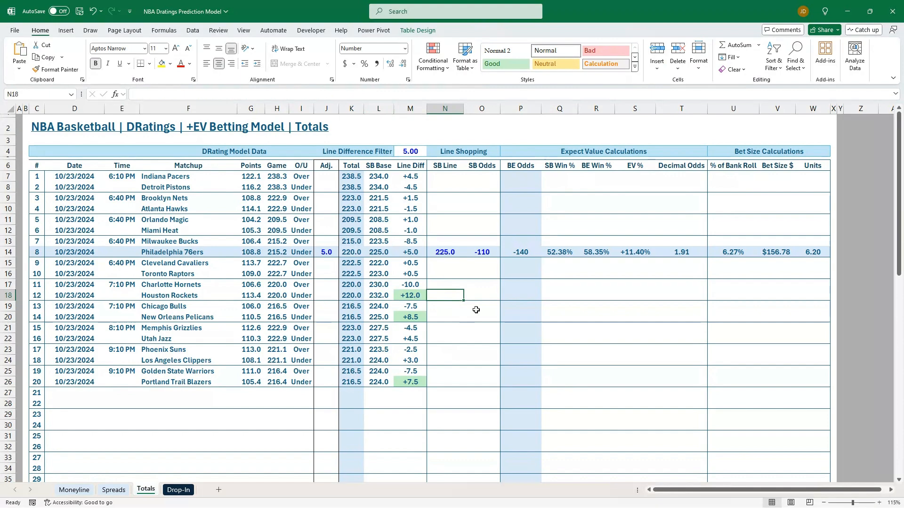
pyautogui.write('2')
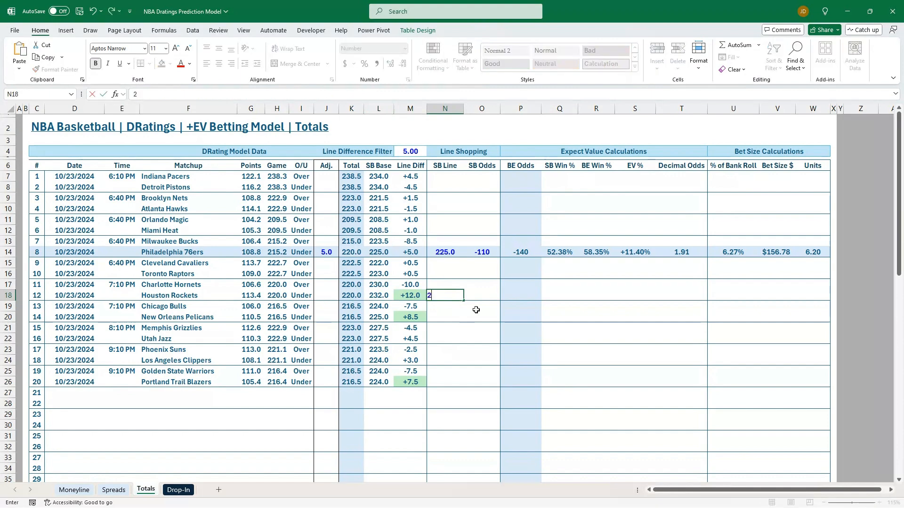
pyautogui.write('33.5')
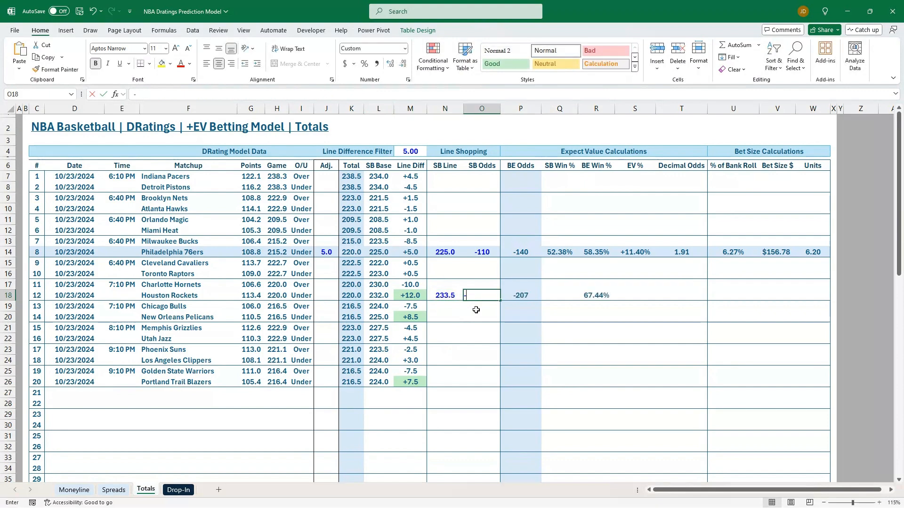
pyautogui.write('-110')
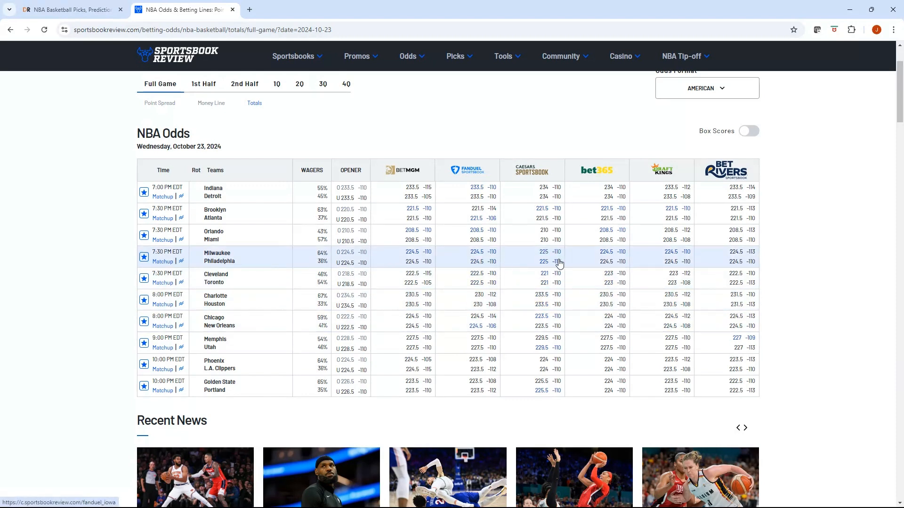
pyautogui.moveTo(501, 242)
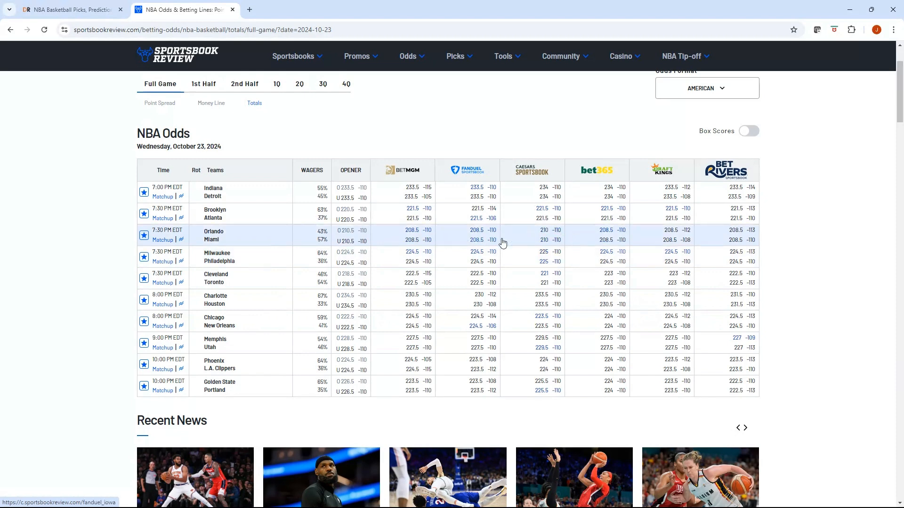
pyautogui.moveTo(567, 241)
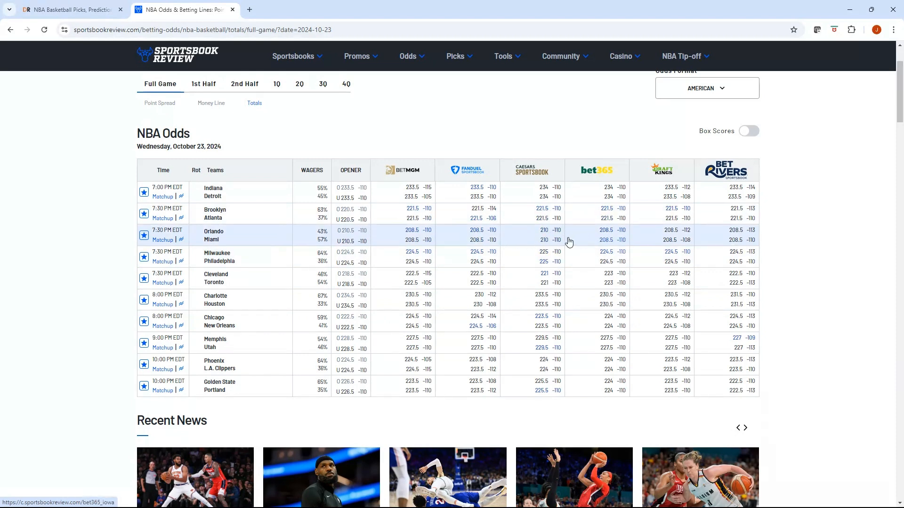
pyautogui.scroll(-3)
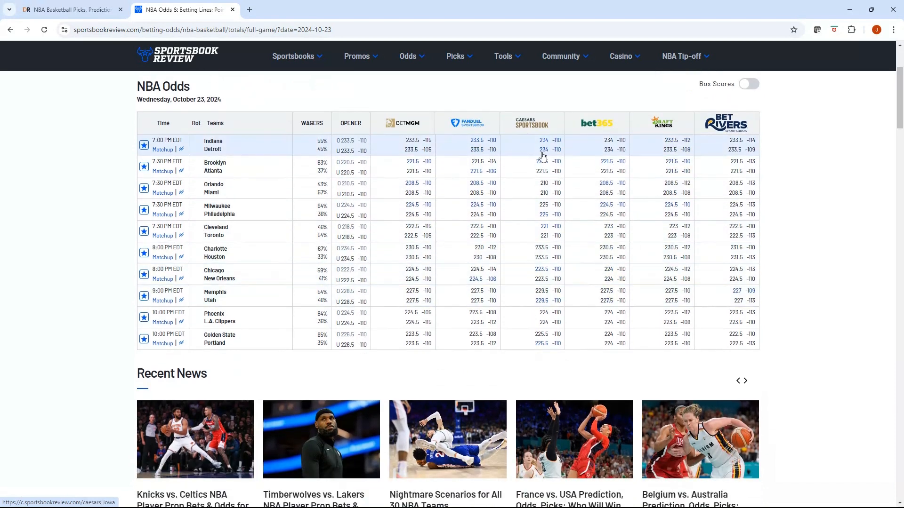
pyautogui.moveTo(497, 375)
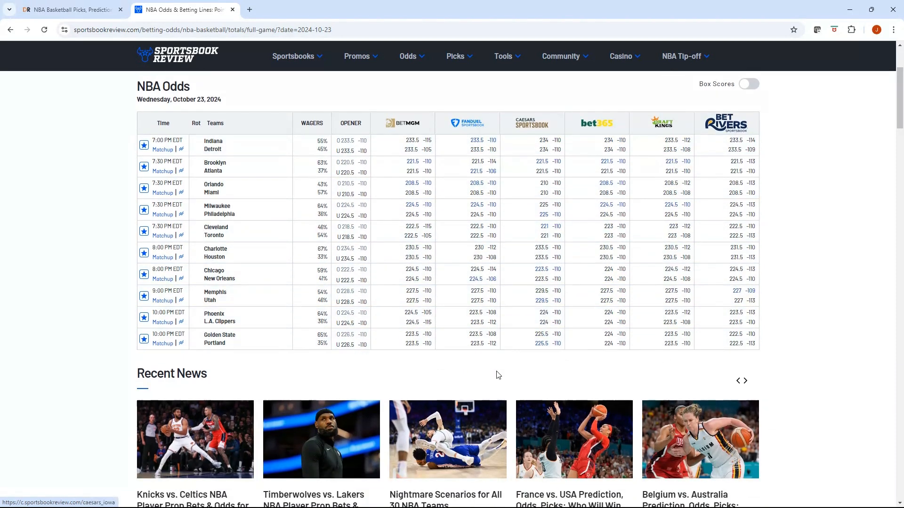
pyautogui.moveTo(541, 348)
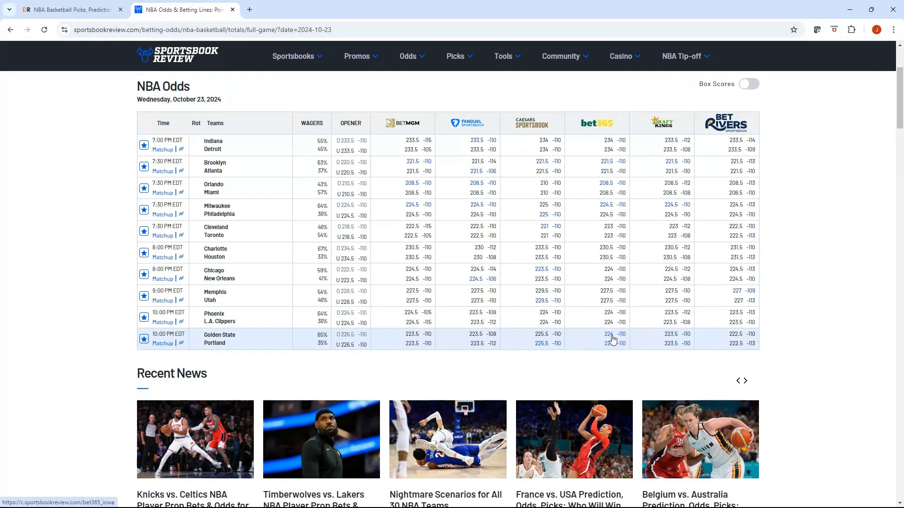
pyautogui.moveTo(538, 342)
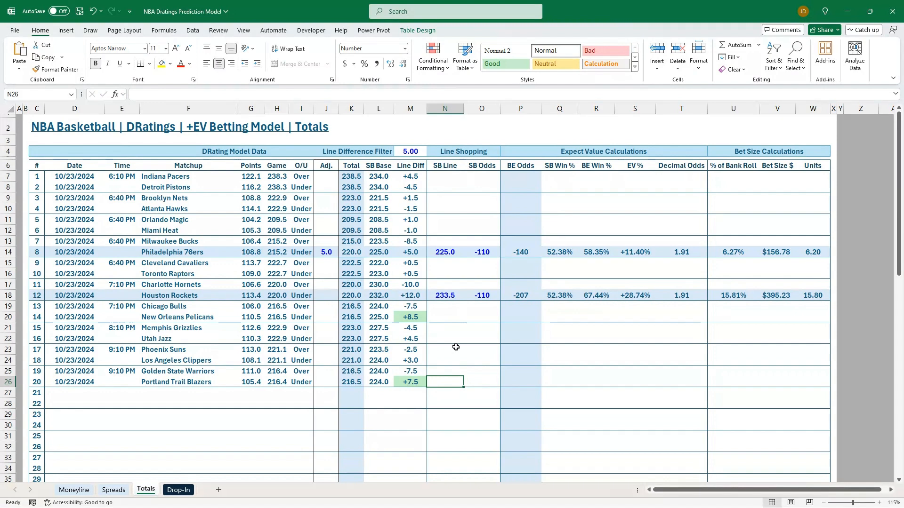
# - Enter the Trail Blazers 225.5 line, check its EV formula, and enter the Pelicans 224.5 line
pyautogui.write('225.5')
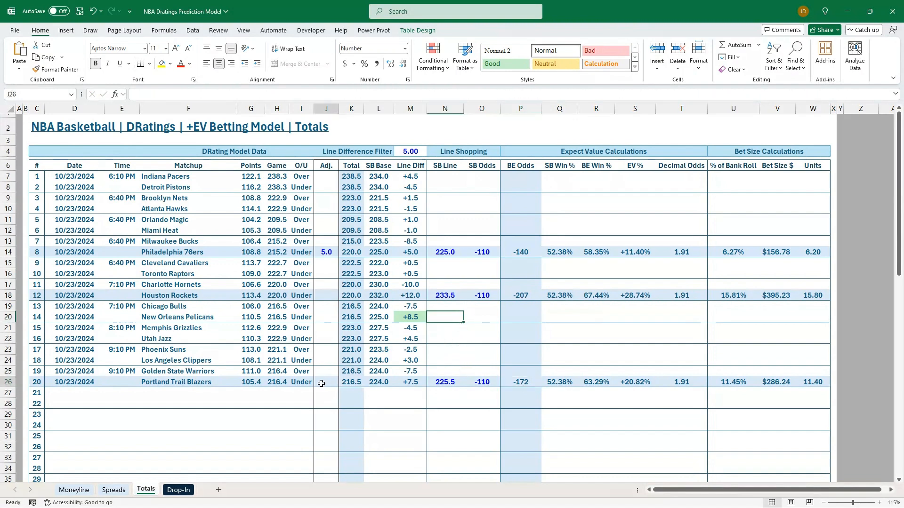
pyautogui.click(634, 382)
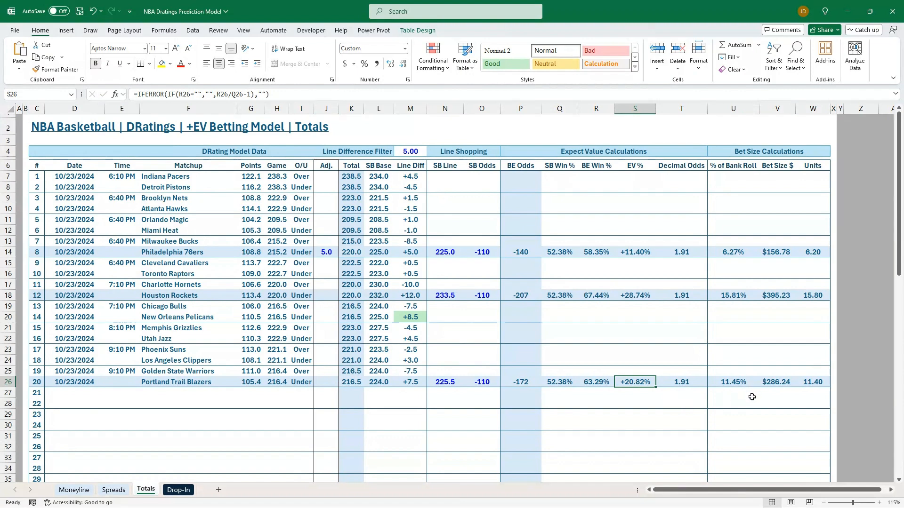
pyautogui.click(733, 382)
pyautogui.write('6')
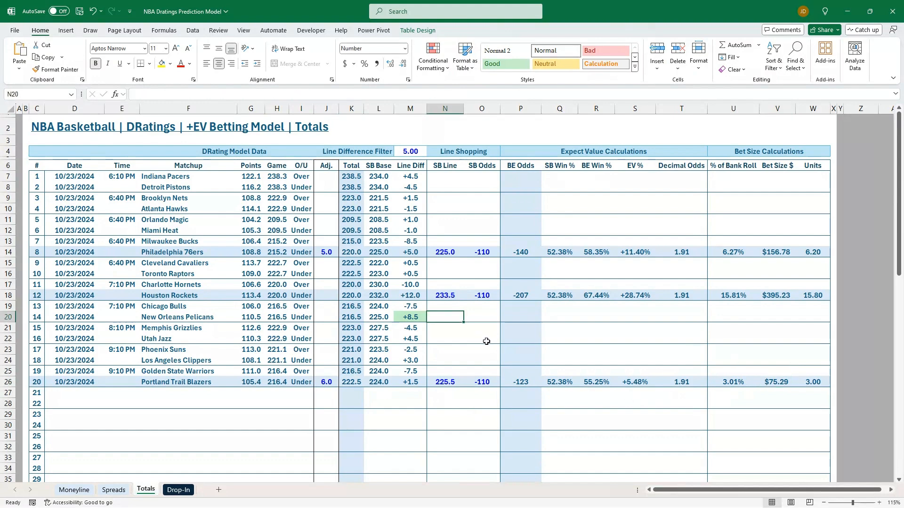
pyautogui.write('224.5')
pyautogui.click(482, 317)
pyautogui.write('-106')
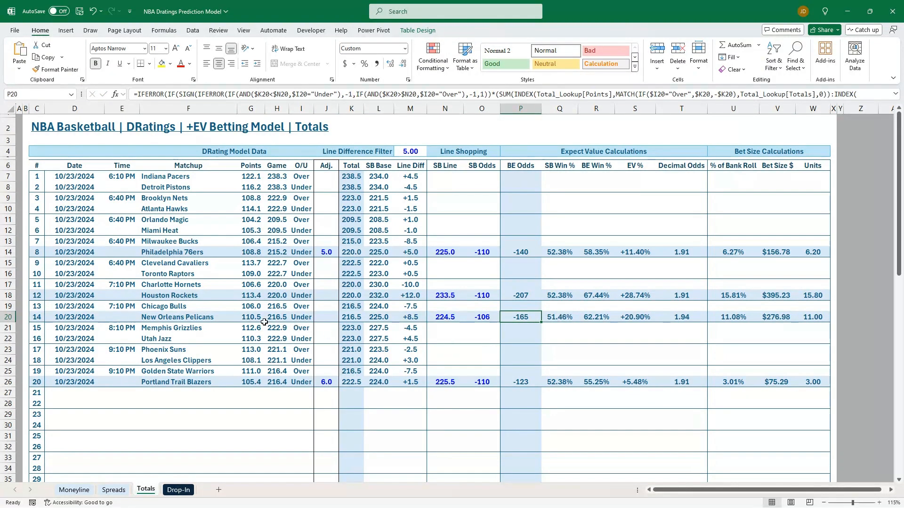
# - Set the Pelicans adjustment to 8, revise it to 5.0, and switch to Spreads
pyautogui.write('8')
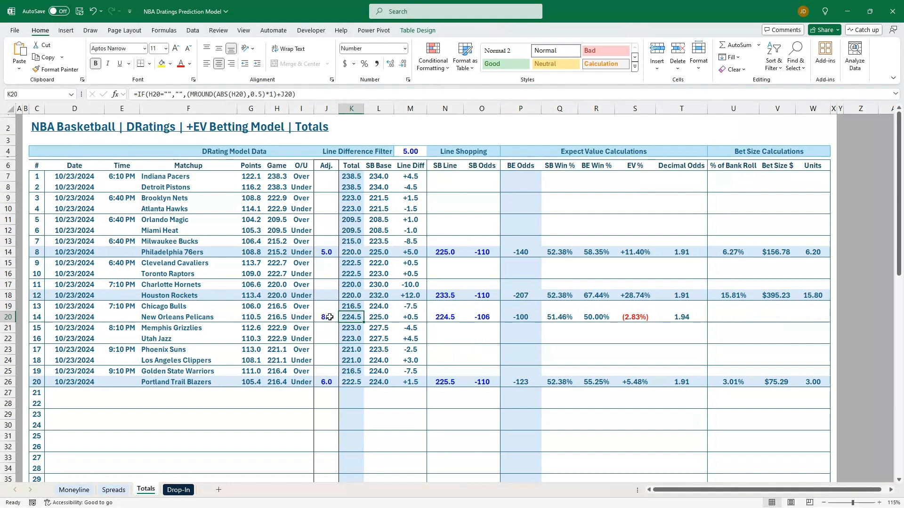
pyautogui.click(326, 316)
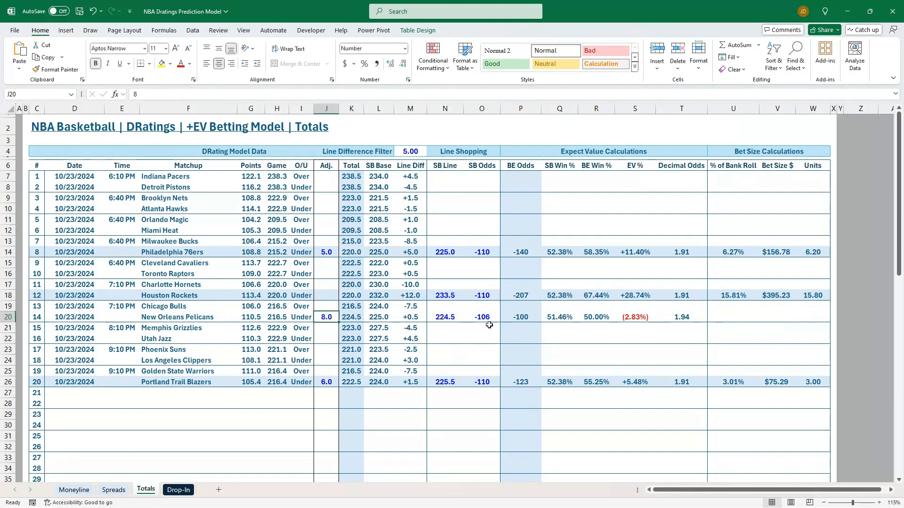
pyautogui.moveTo(499, 340)
pyautogui.write('5')
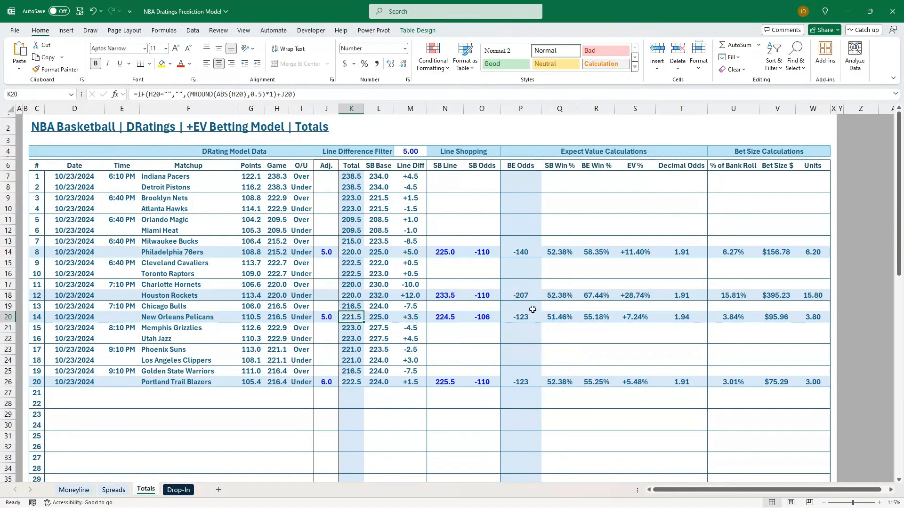
pyautogui.click(114, 490)
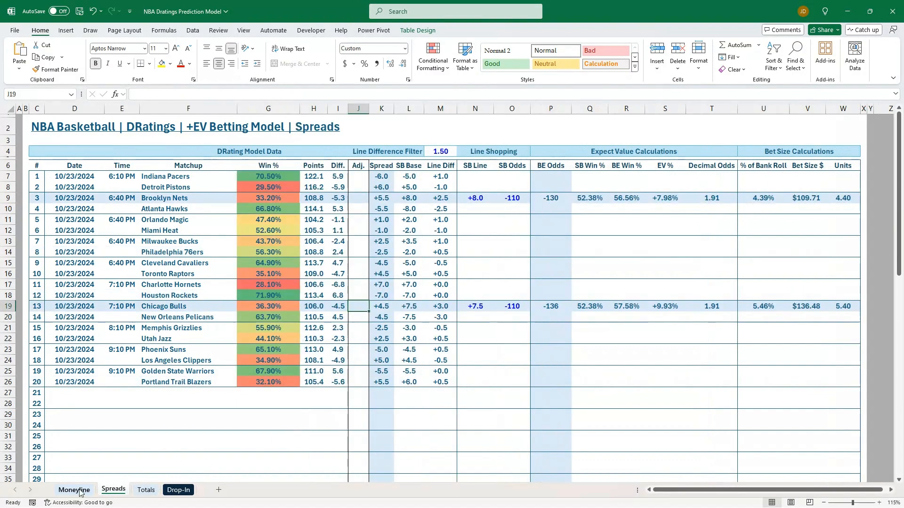
# - On the Moneyline sheet, review the Bulls' -5% adjustment and the Pacers' Win % lookup formula
pyautogui.click(74, 490)
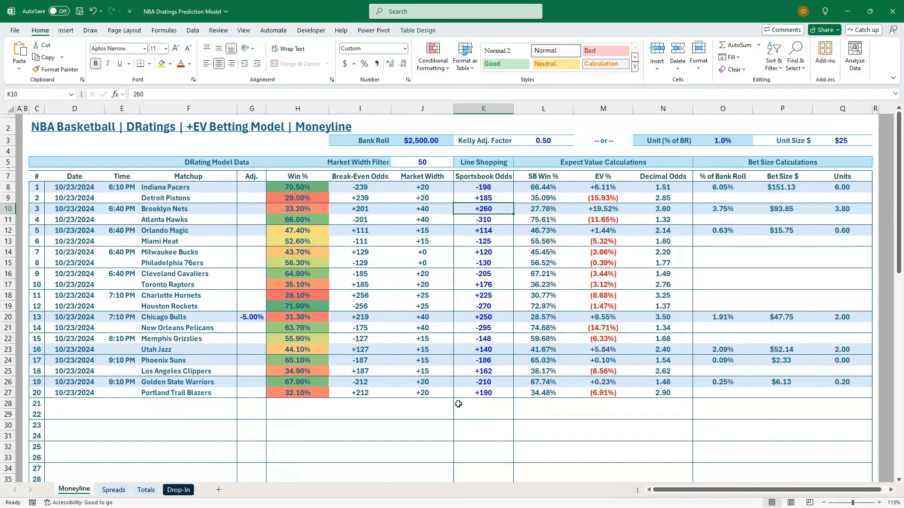
pyautogui.moveTo(183, 416)
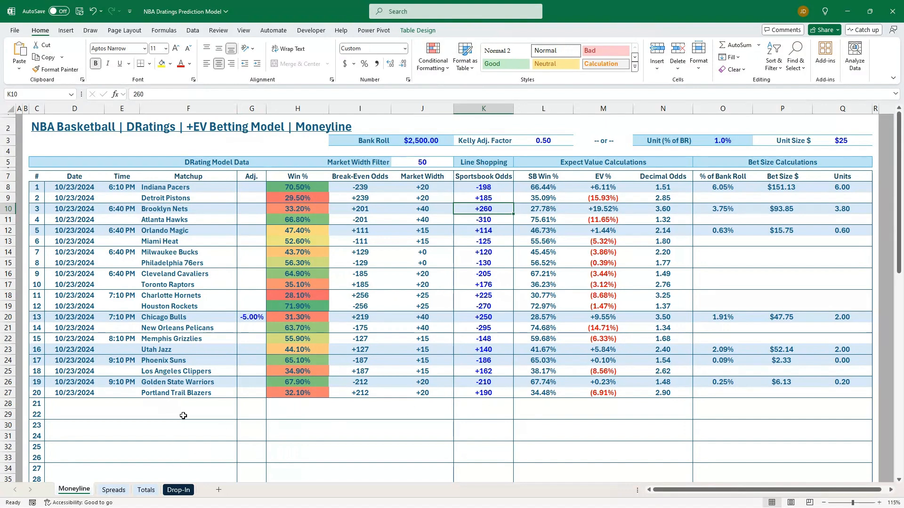
pyautogui.moveTo(209, 283)
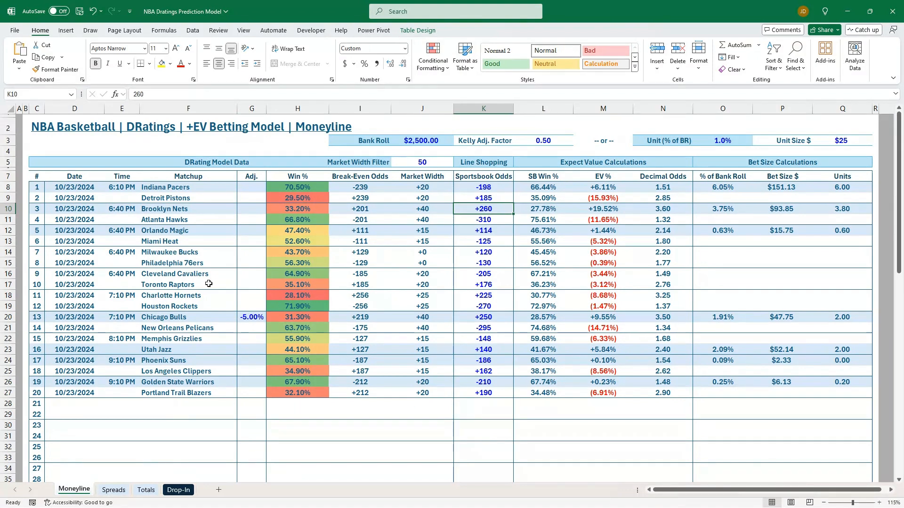
pyautogui.moveTo(257, 189)
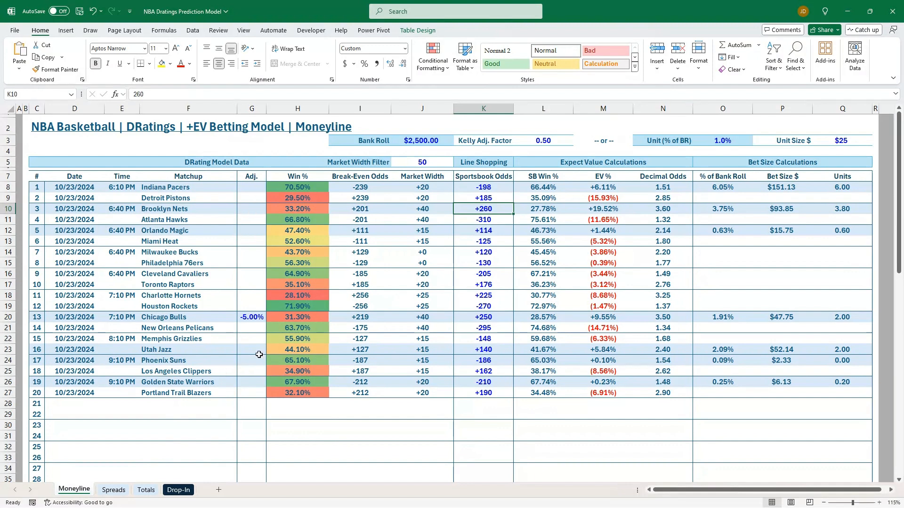
pyautogui.click(251, 316)
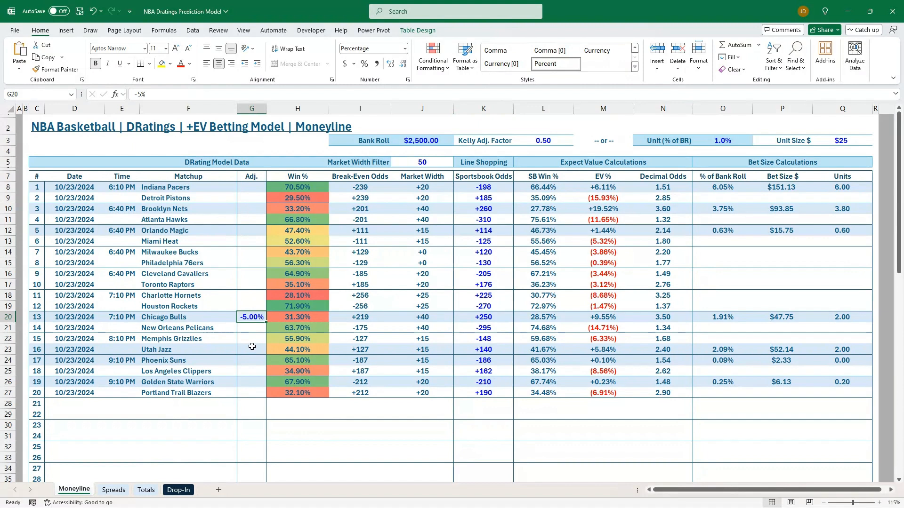
pyautogui.moveTo(240, 296)
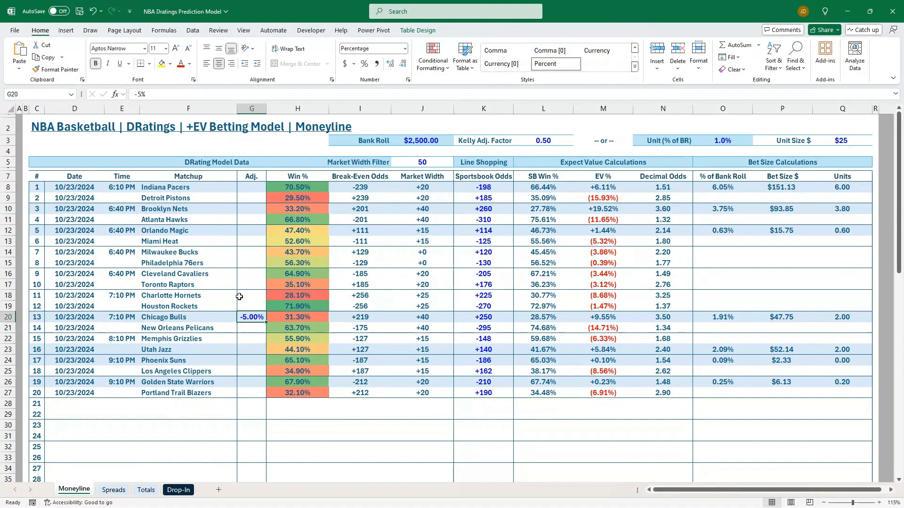
pyautogui.moveTo(293, 211)
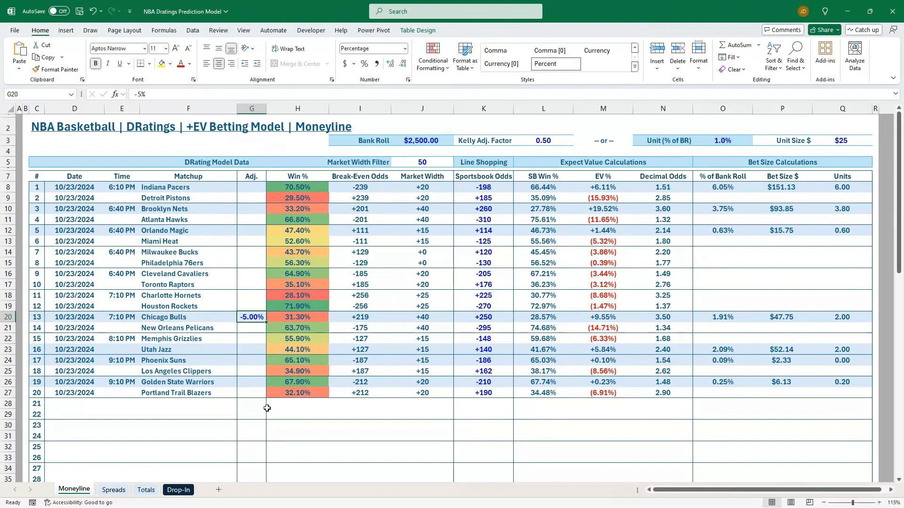
pyautogui.moveTo(298, 251)
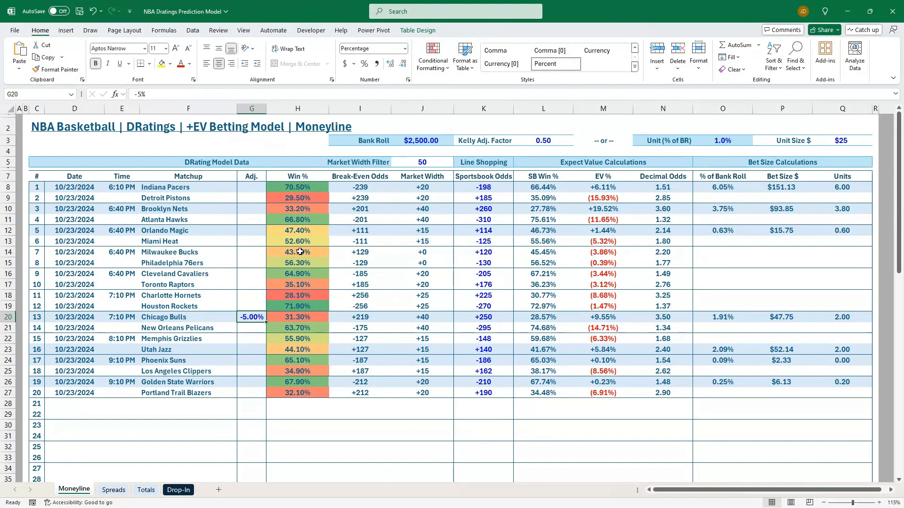
pyautogui.moveTo(275, 295)
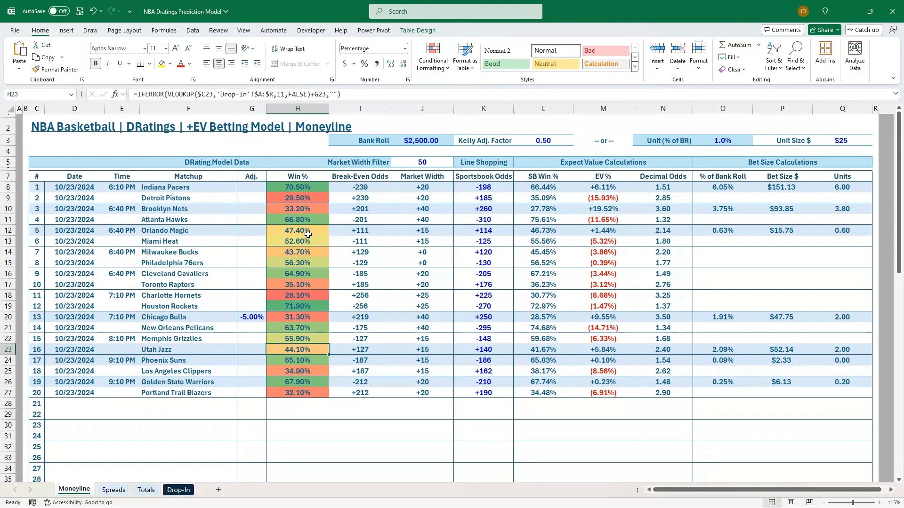
pyautogui.click(298, 187)
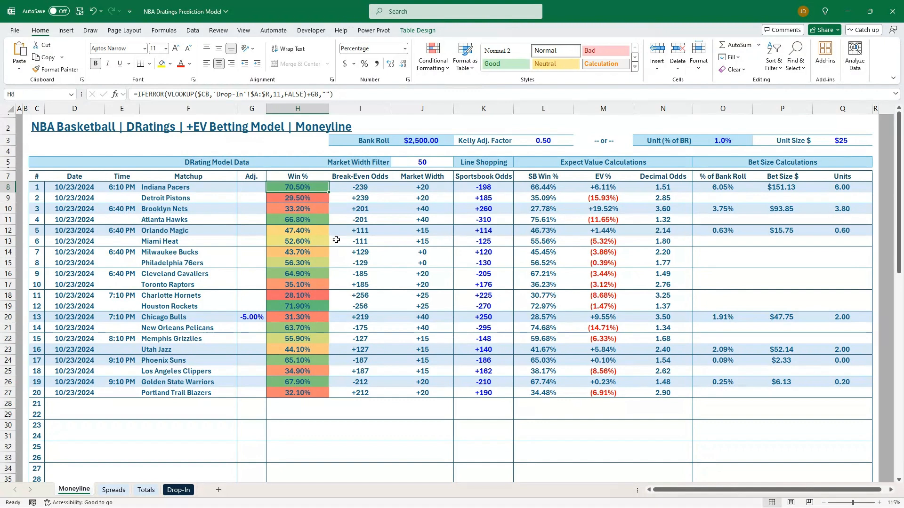